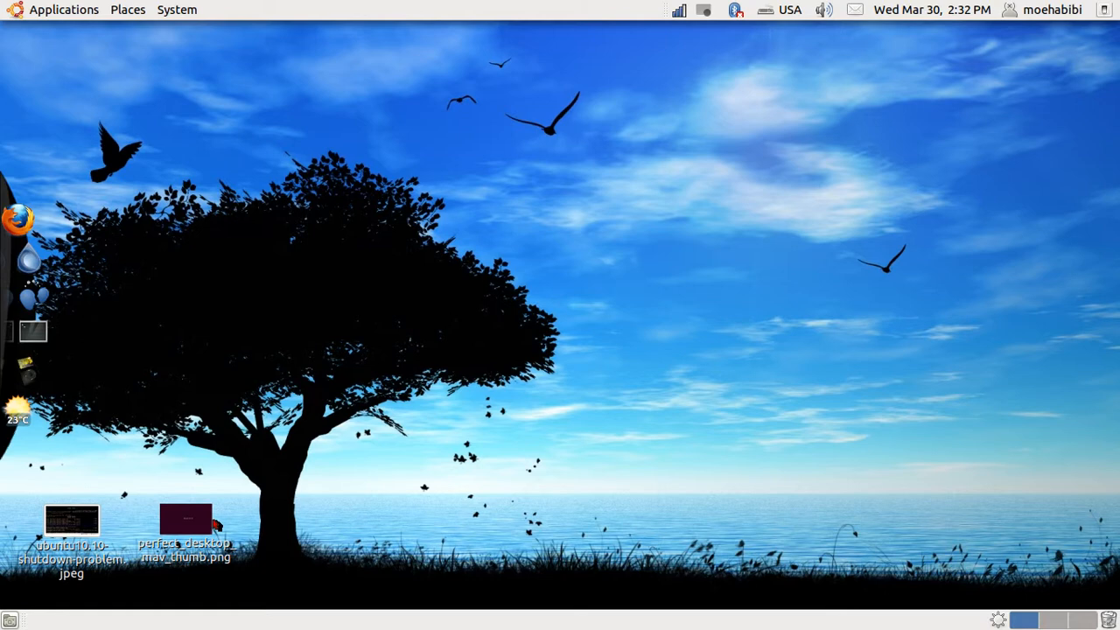
pyautogui.moveTo(222, 464)
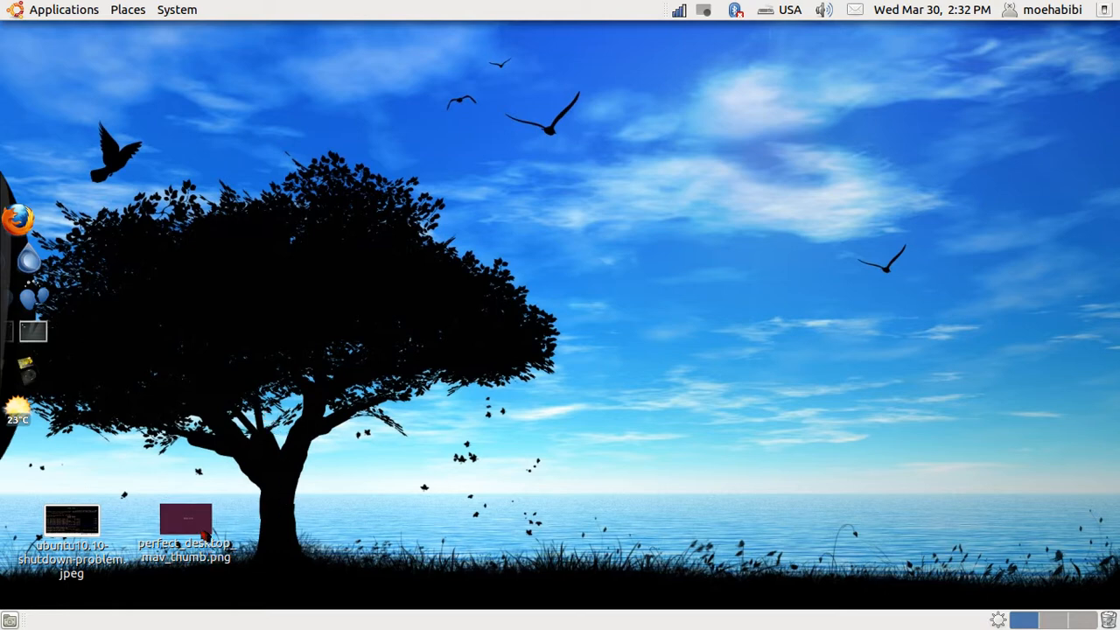
# View the boot screen screenshot perfect_desktop_mav_thumb.png and move the viewer window aside
pyautogui.doubleClick(186, 518)
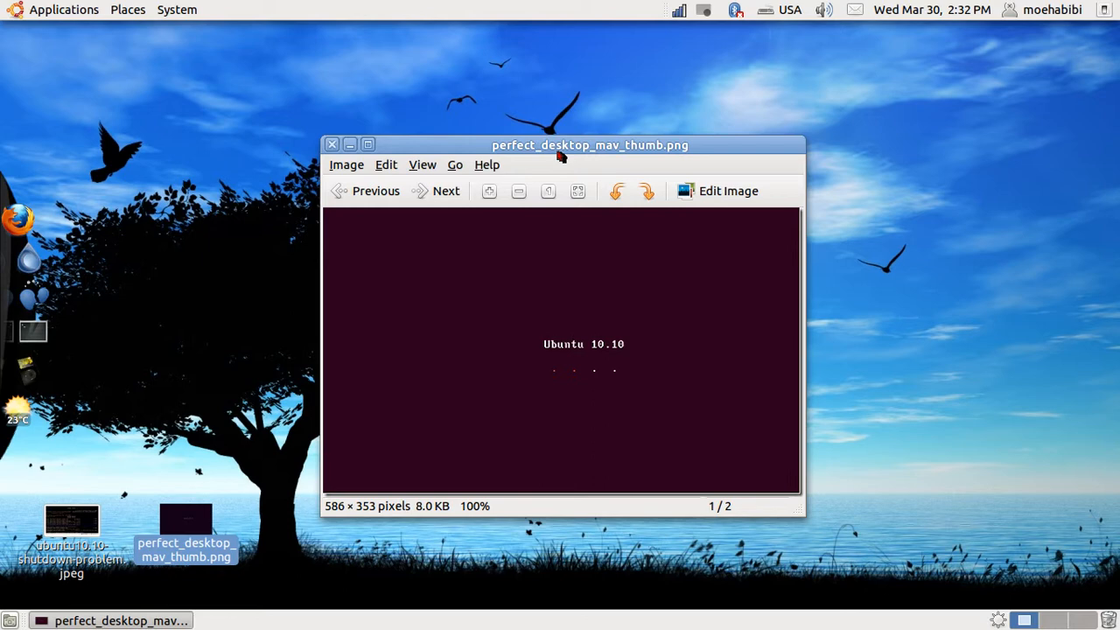
pyautogui.moveTo(560, 157)
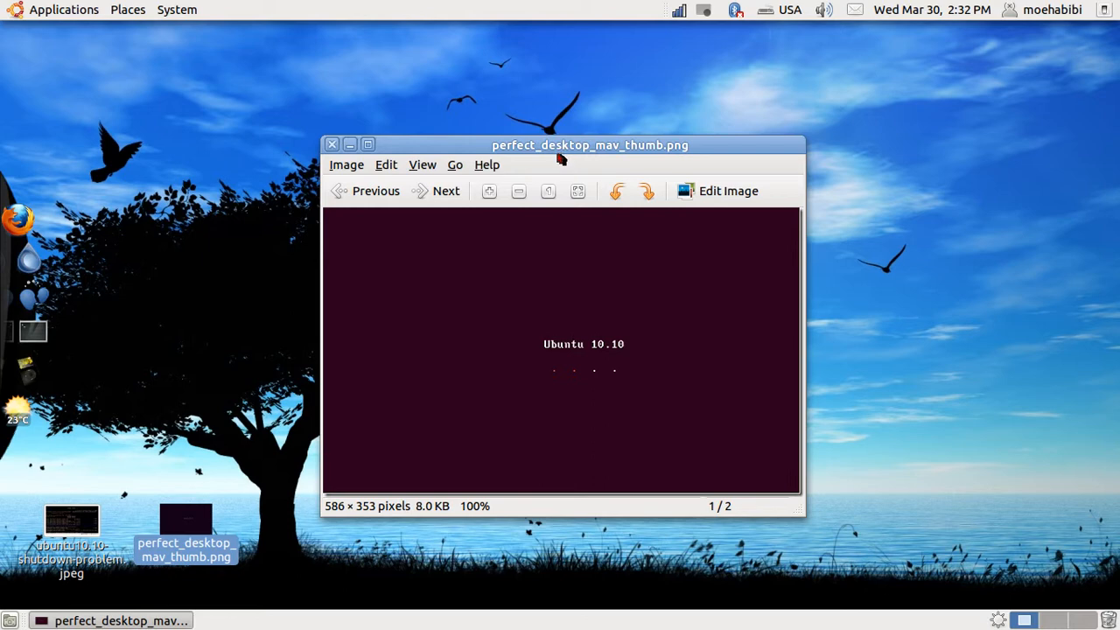
pyautogui.moveTo(564, 154)
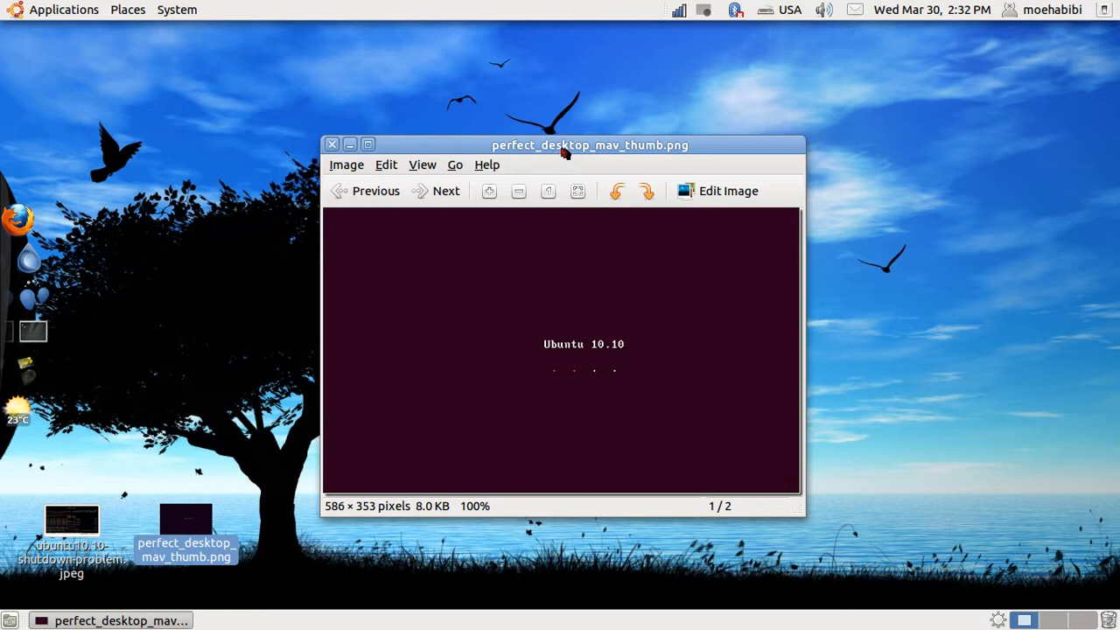
pyautogui.moveTo(590, 145); pyautogui.dragTo(391, 67)
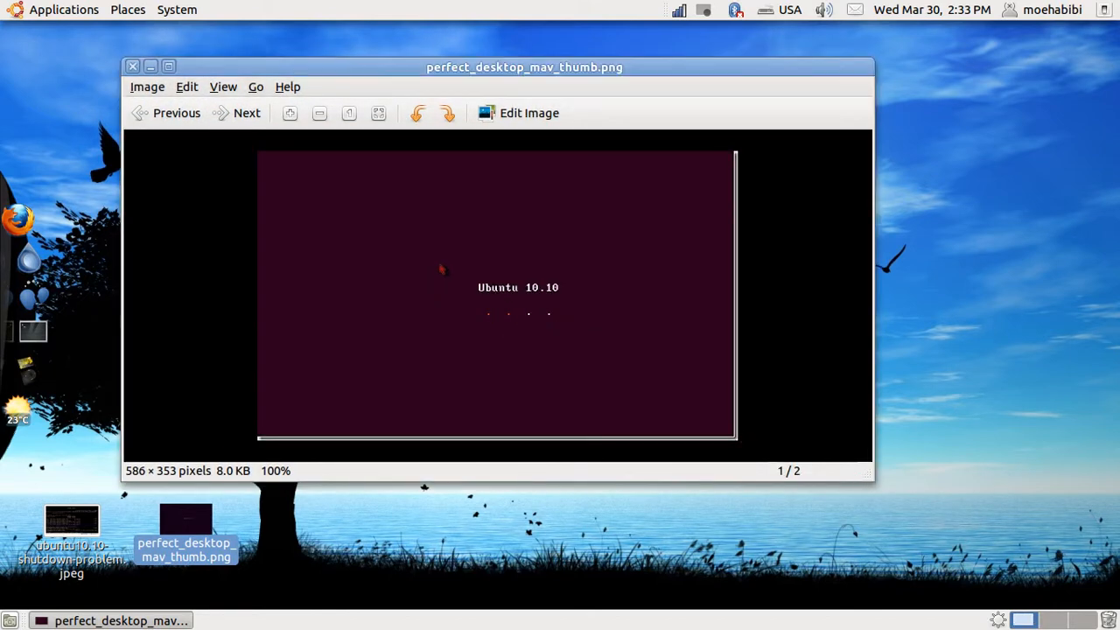
pyautogui.moveTo(431, 309)
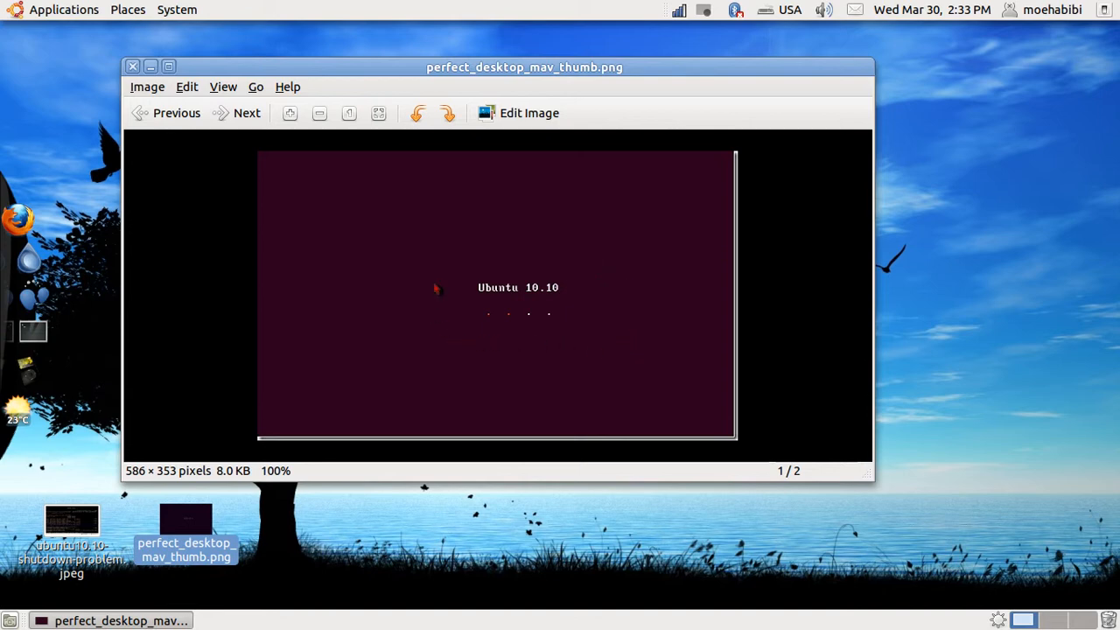
pyautogui.moveTo(371, 88)
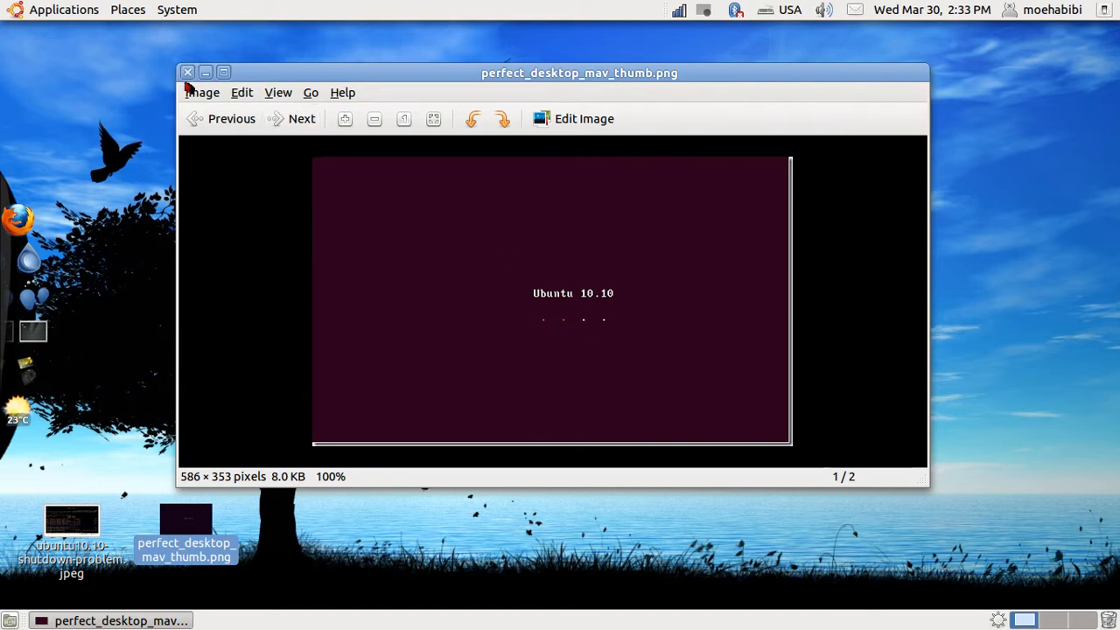
pyautogui.moveTo(182, 83)
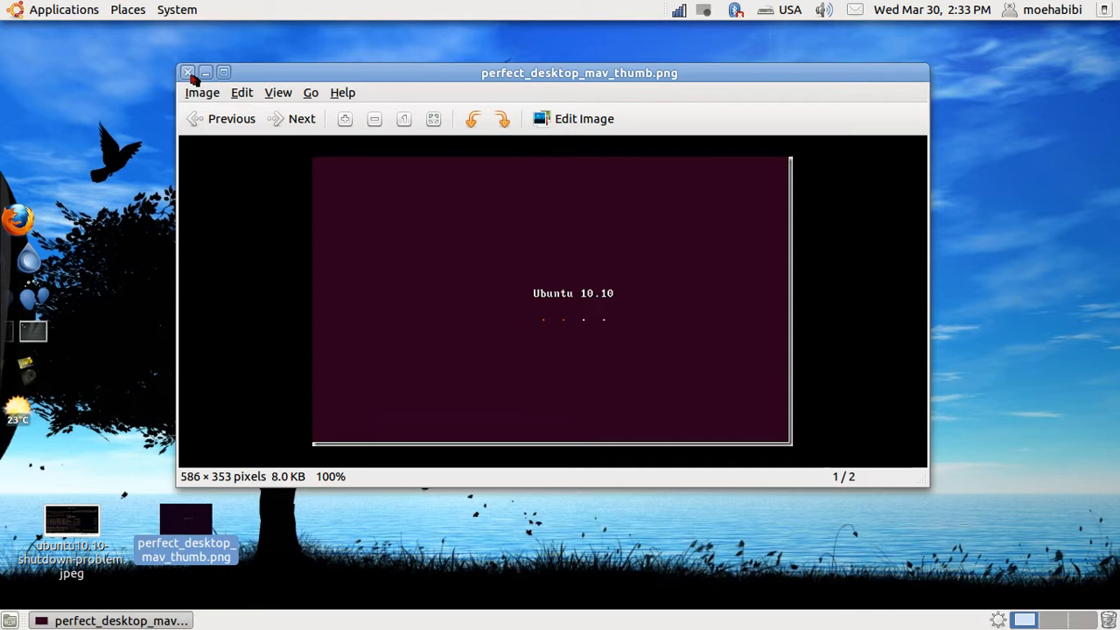
# Close the viewer, launch Firefox and search Google for 'ugly ubuntu boot up screen'
pyautogui.click(187, 73)
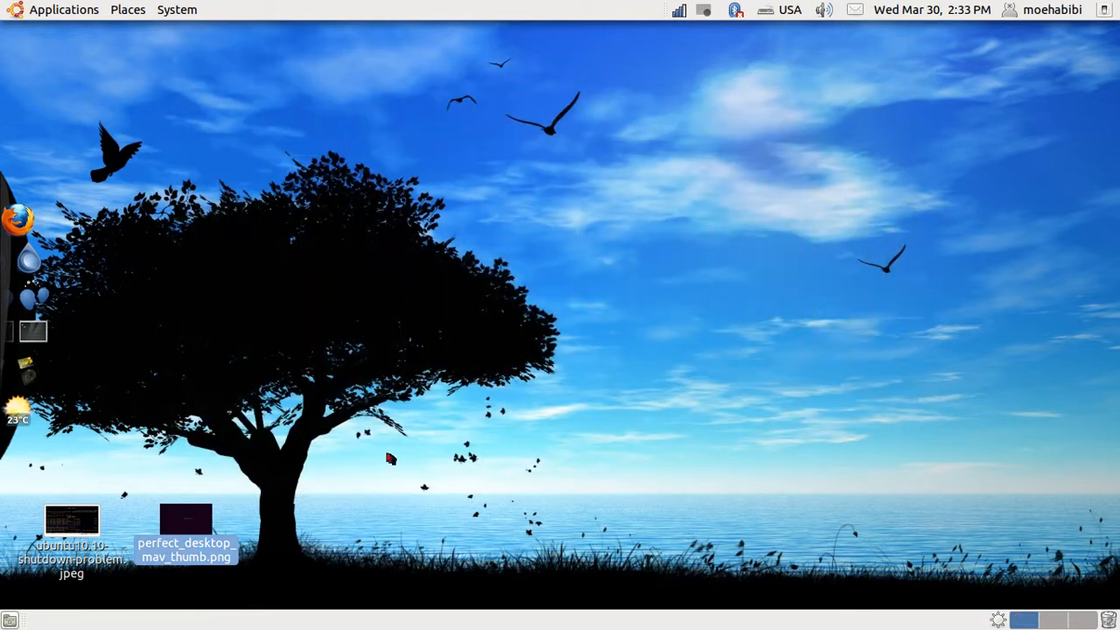
pyautogui.moveTo(67, 212)
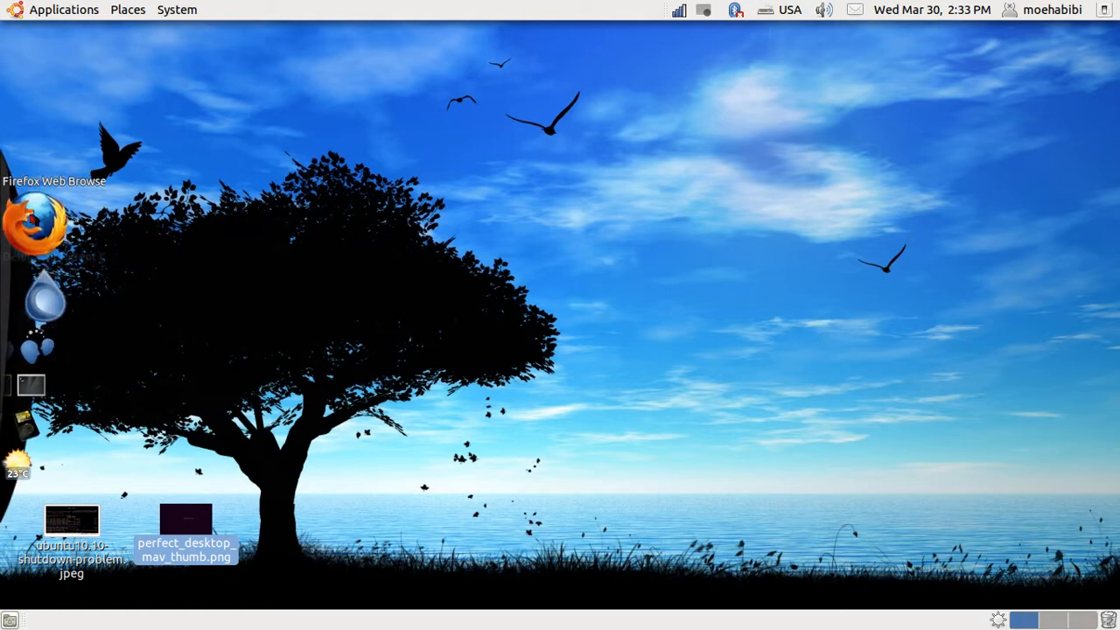
pyautogui.doubleClick(35, 219)
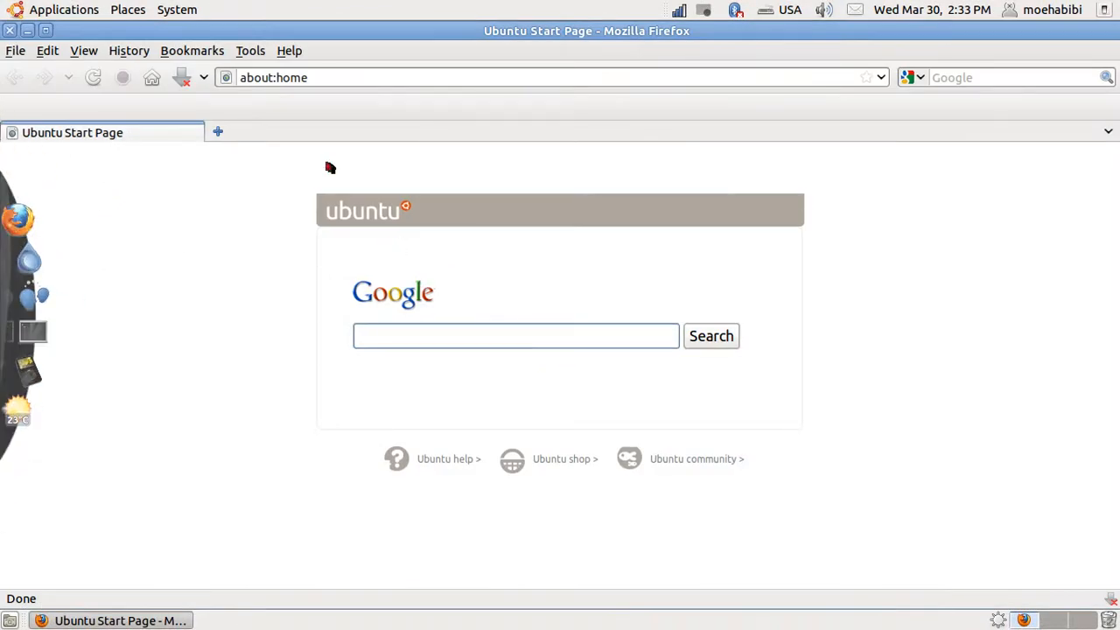
pyautogui.click(981, 77)
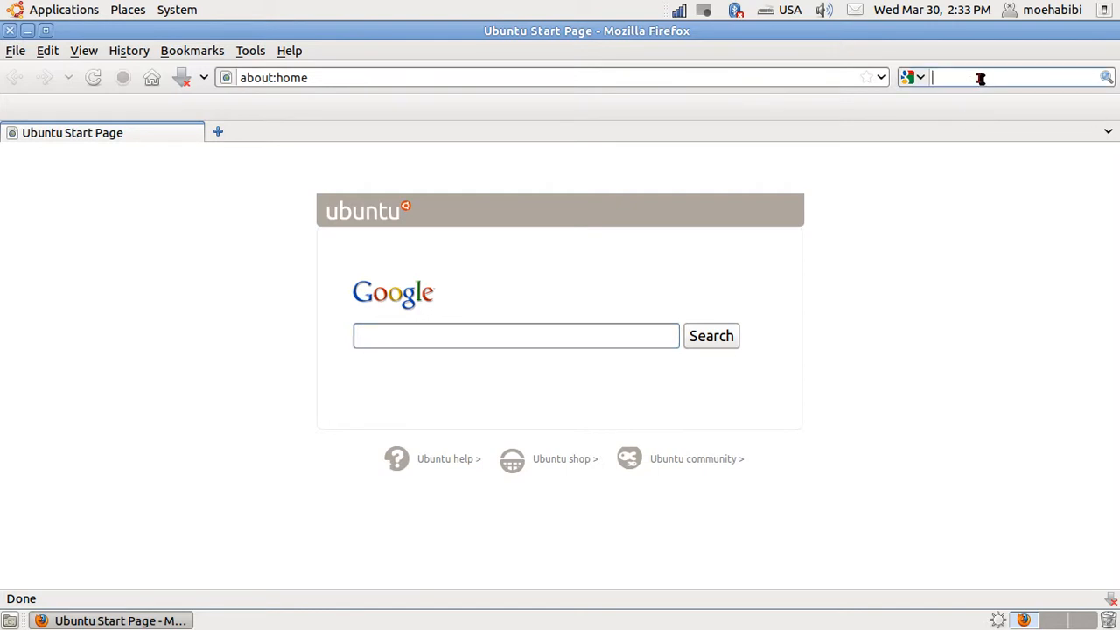
pyautogui.moveTo(979, 75)
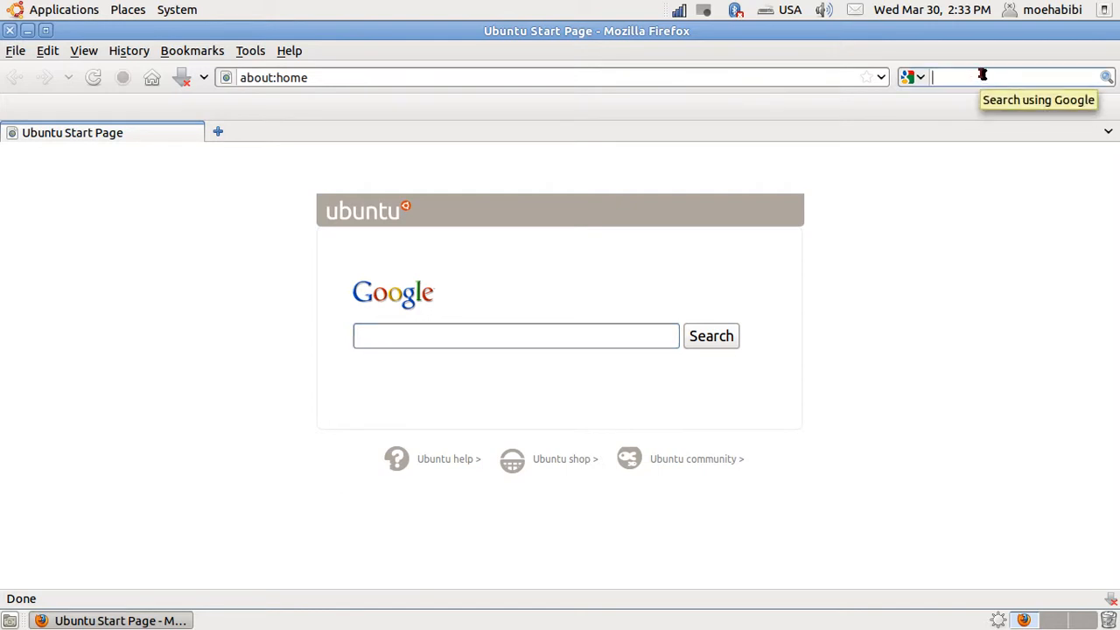
pyautogui.write('ubuntu boot up screen')
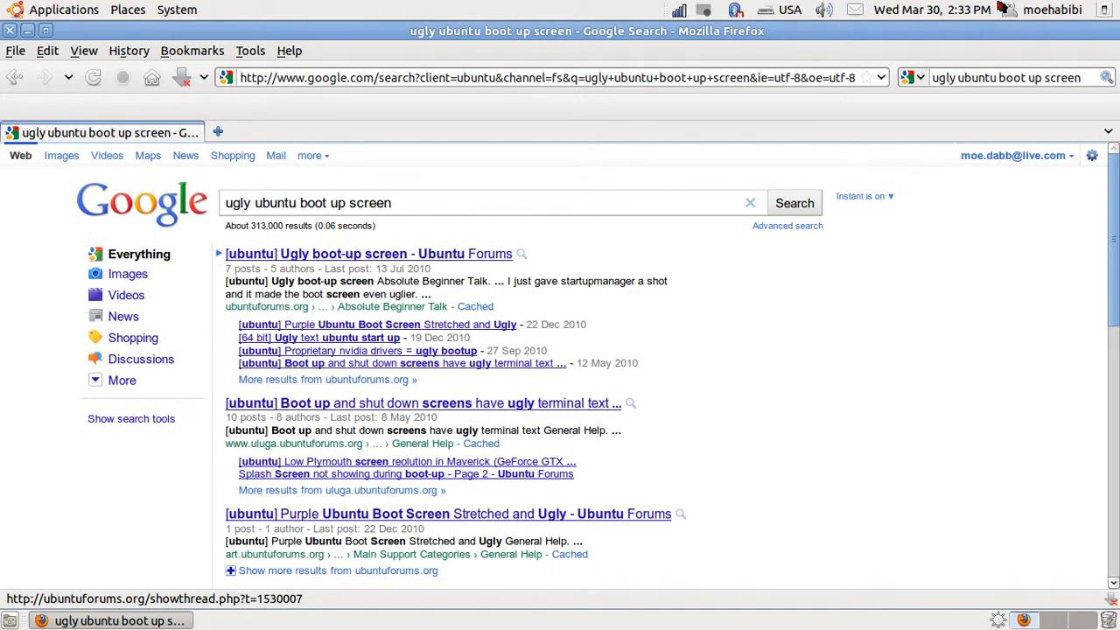
pyautogui.moveTo(889, 277)
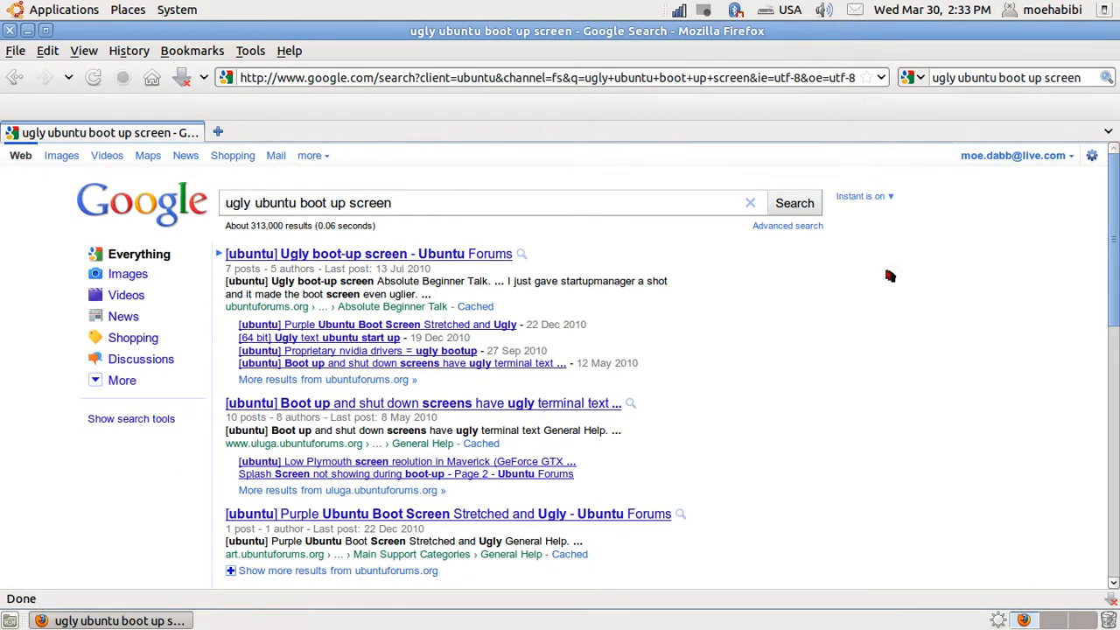
pyautogui.moveTo(700, 355)
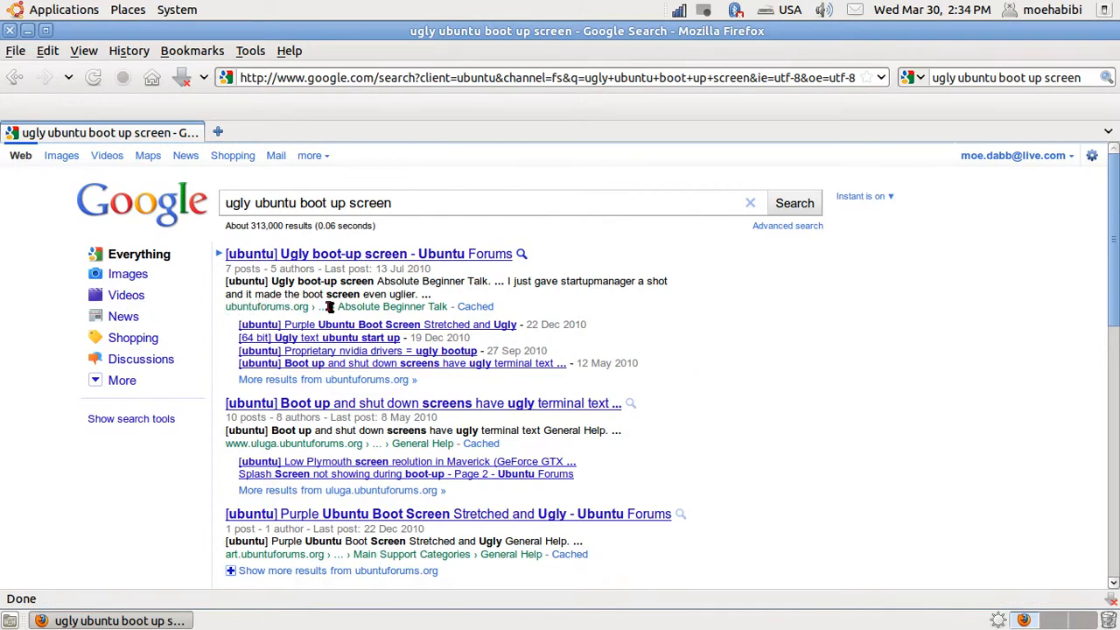
# Scroll the results to the LinuxHub post on the ugly boot screen in Ubuntu 10.10
pyautogui.scroll(-3)
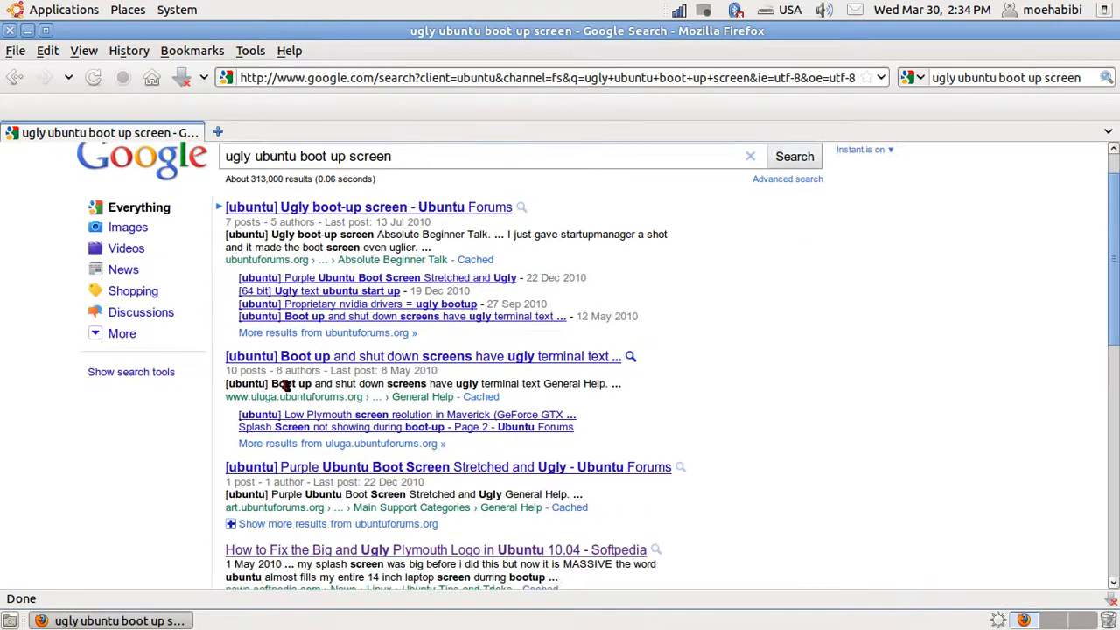
pyautogui.scroll(-3)
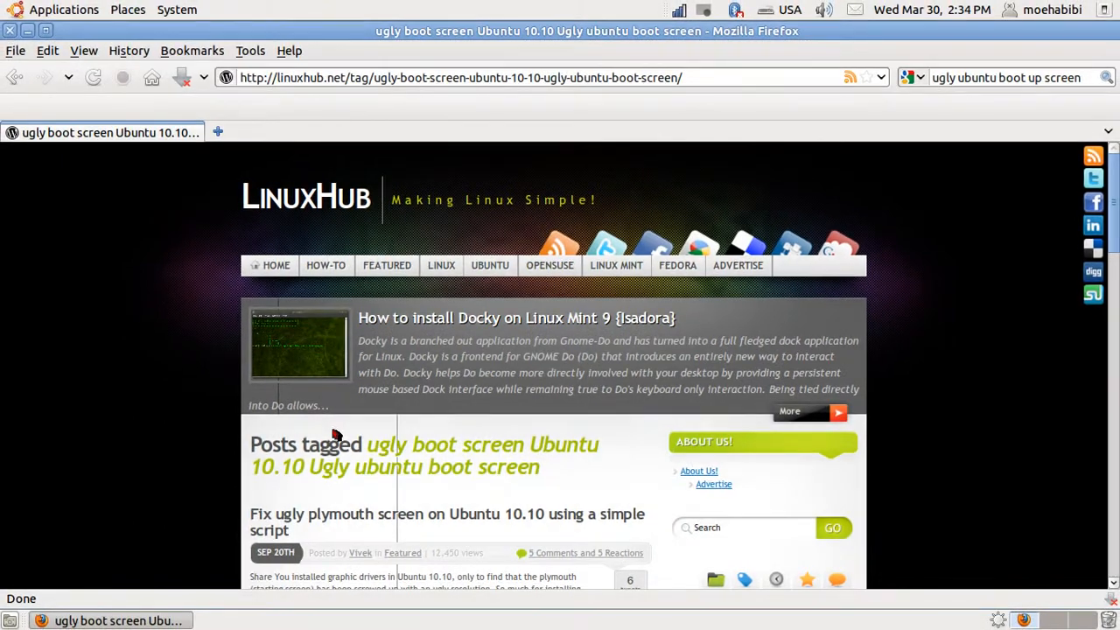
# Read down the LinuxHub article to the paragraph linking the Plymouth fix script
pyautogui.scroll(-3)
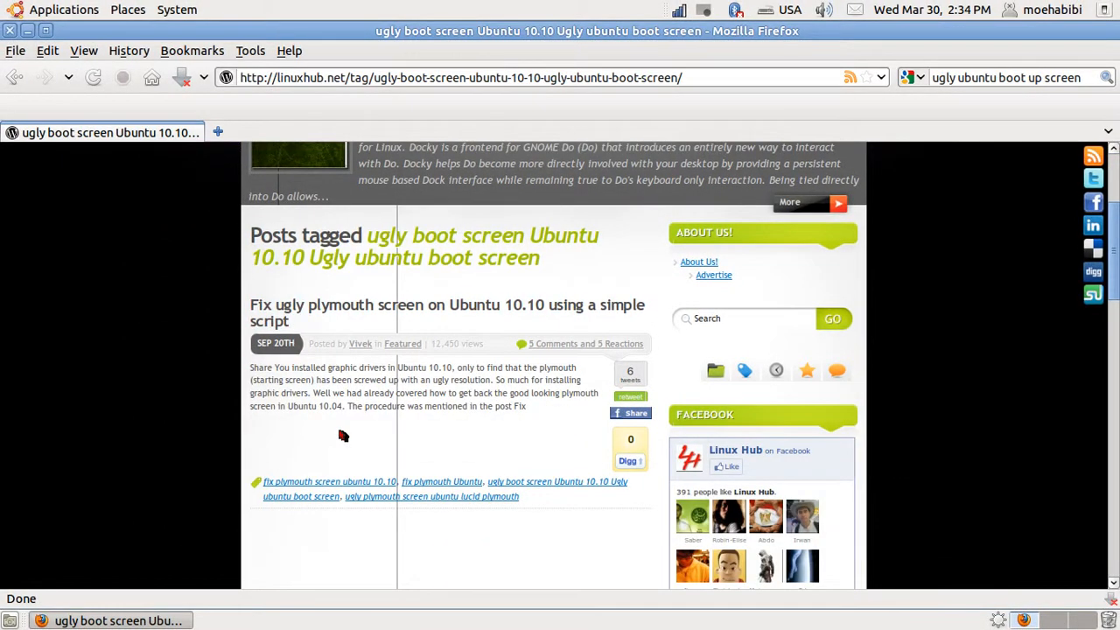
pyautogui.scroll(-3)
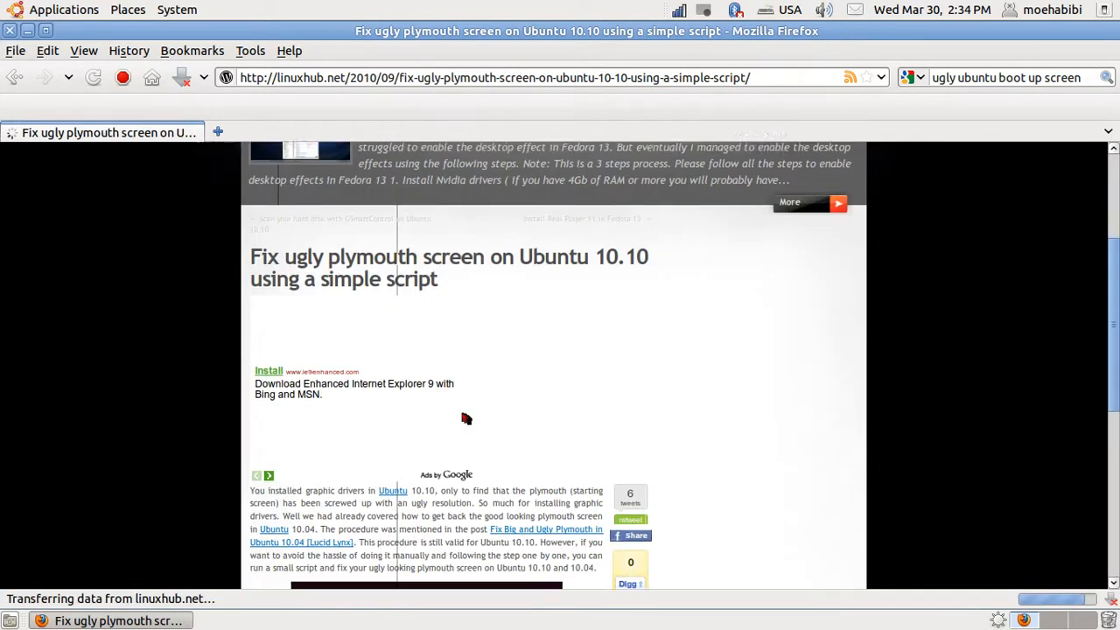
pyautogui.scroll(-3)
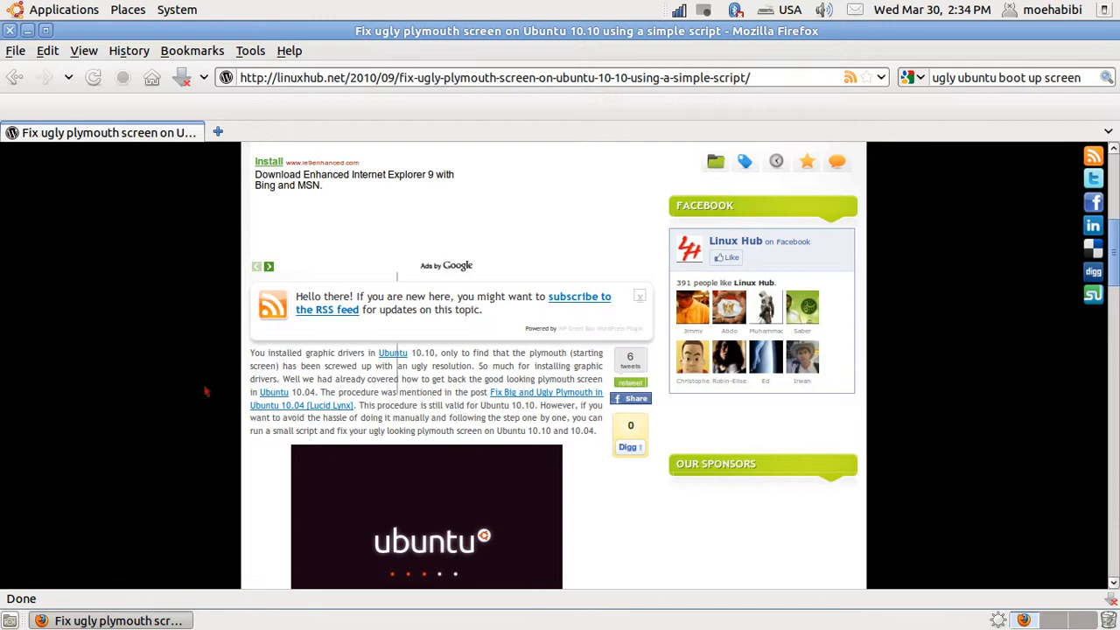
pyautogui.scroll(-3)
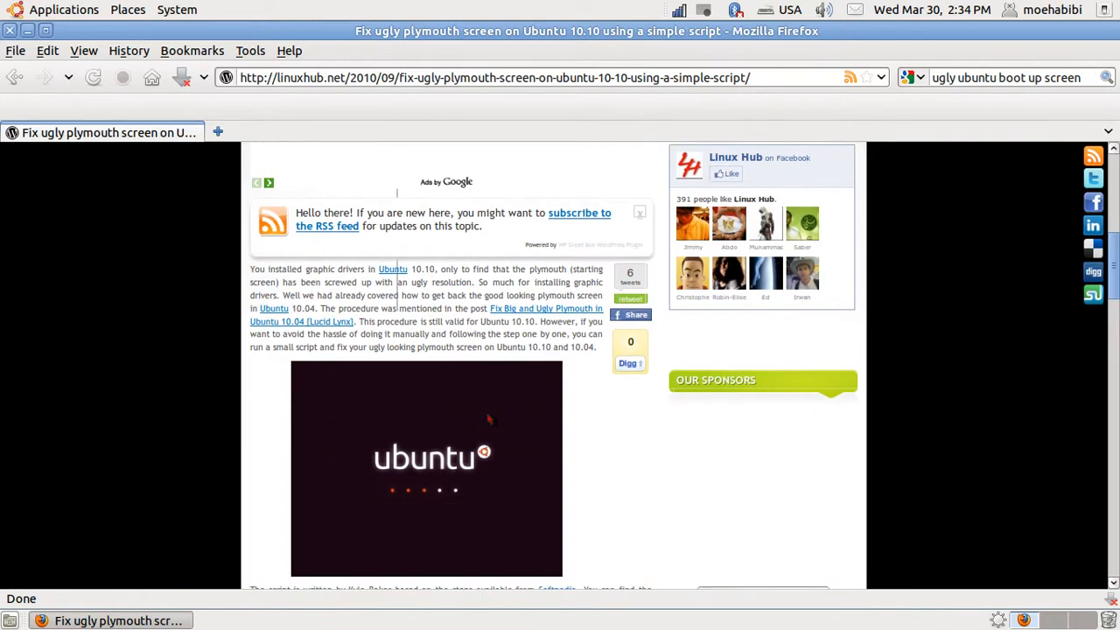
pyautogui.scroll(-3)
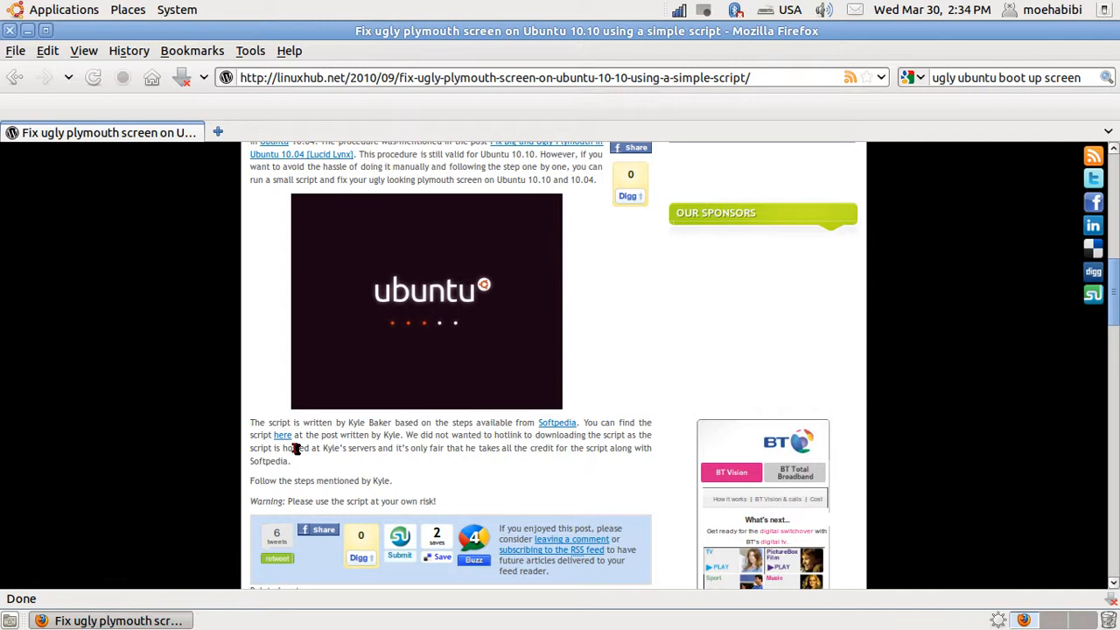
pyautogui.moveTo(456, 429)
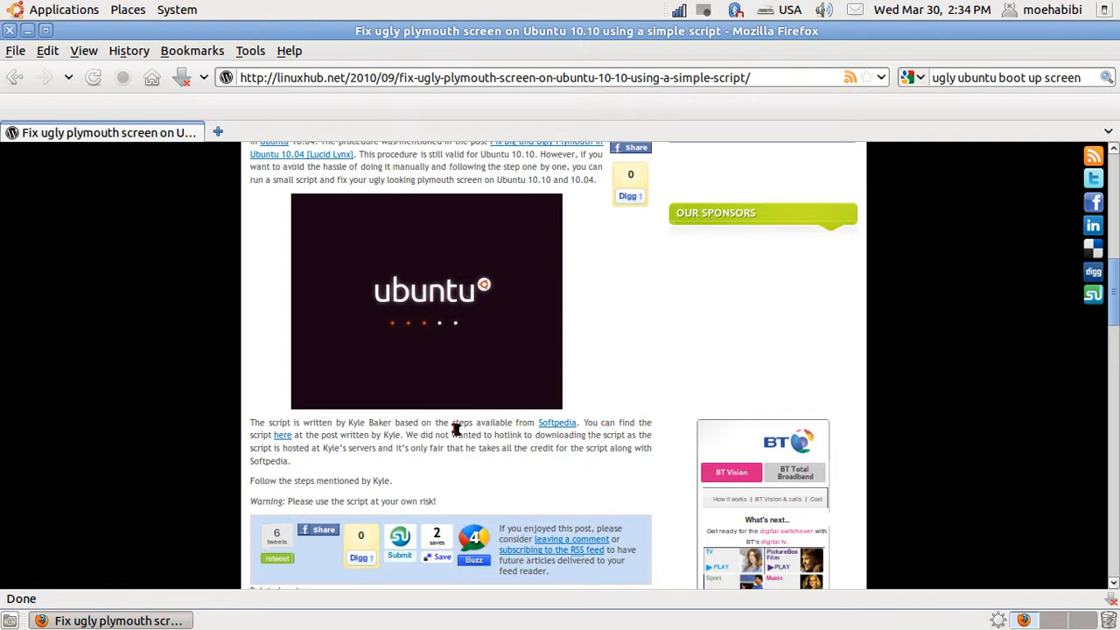
pyautogui.moveTo(427, 422)
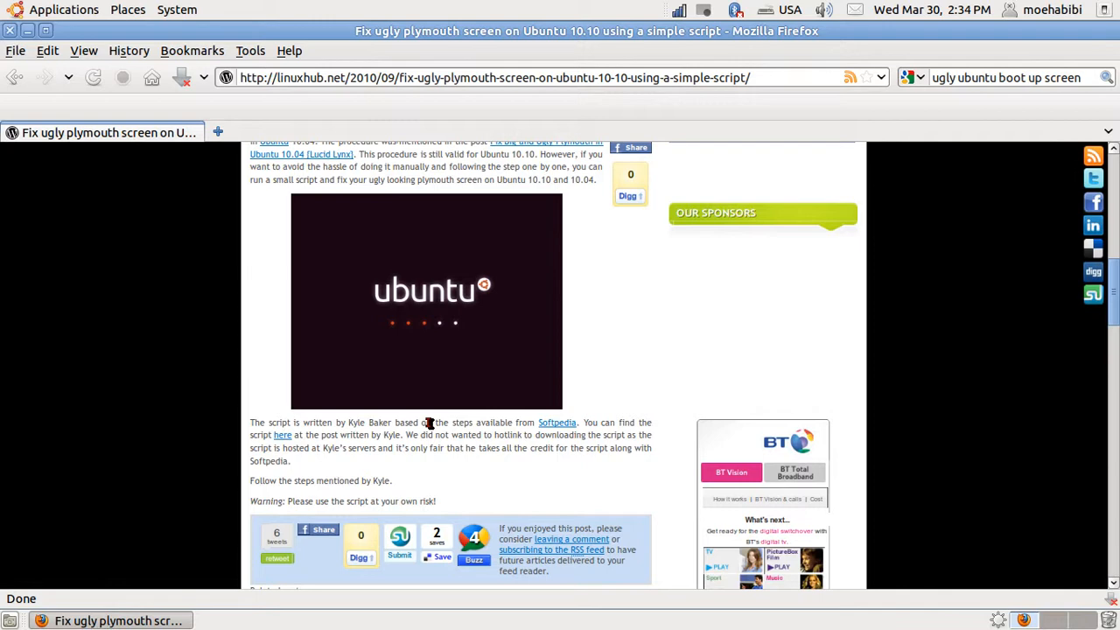
pyautogui.moveTo(287, 454)
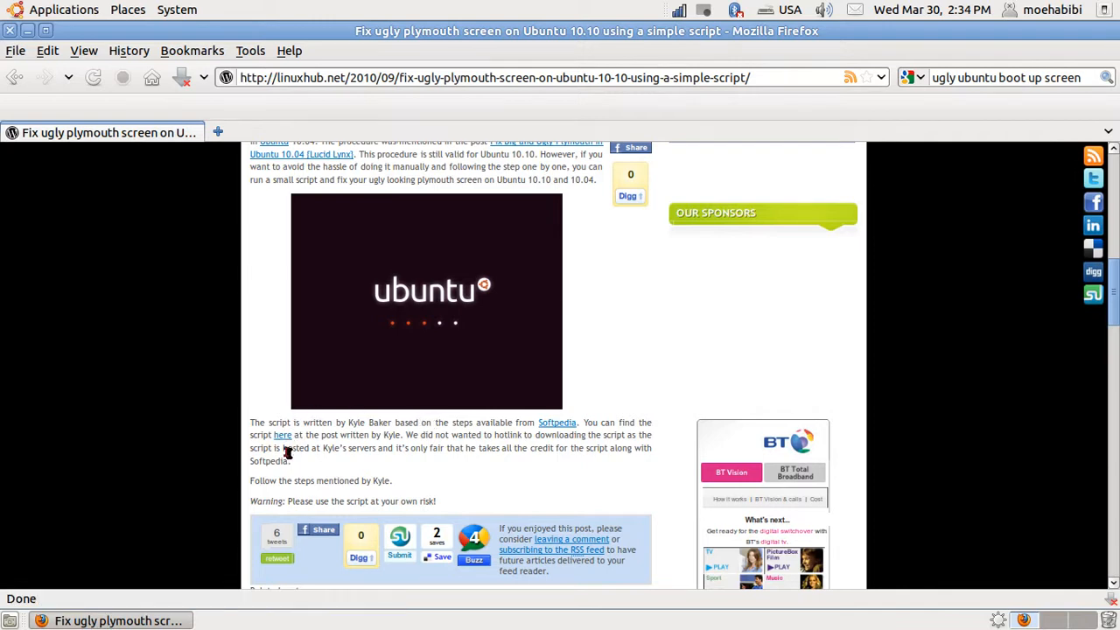
pyautogui.moveTo(285, 435)
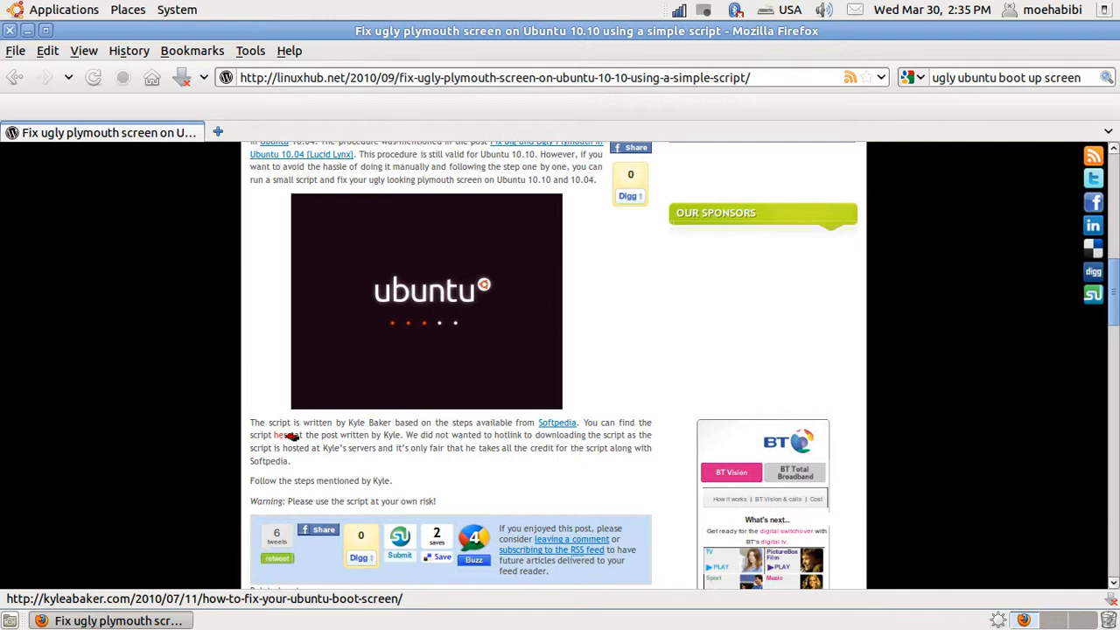
pyautogui.moveTo(571, 422)
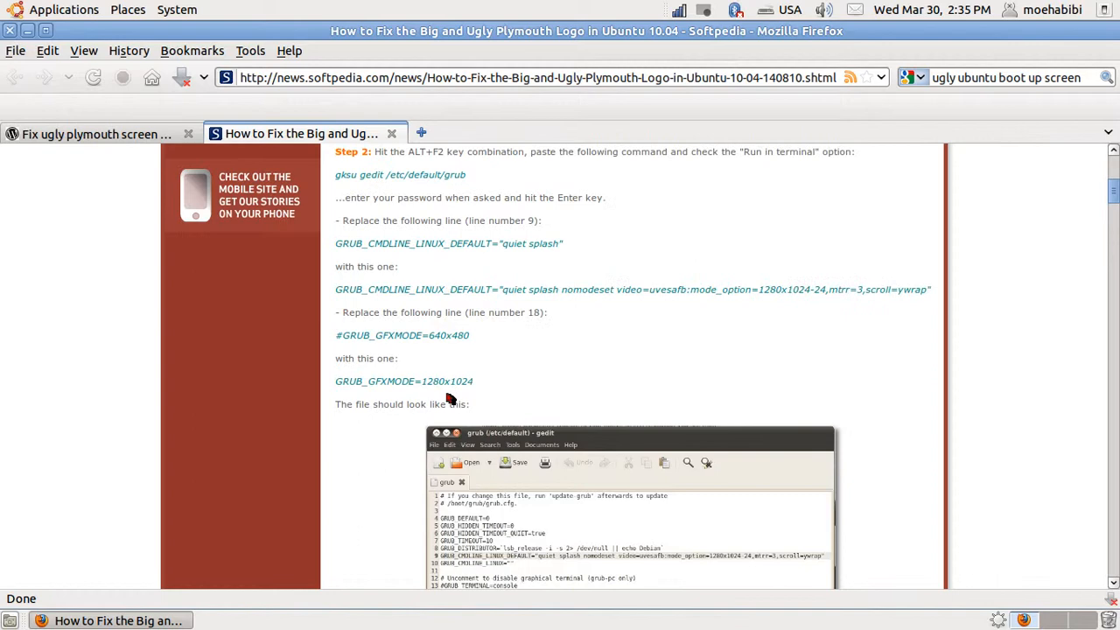
pyautogui.moveTo(455, 387)
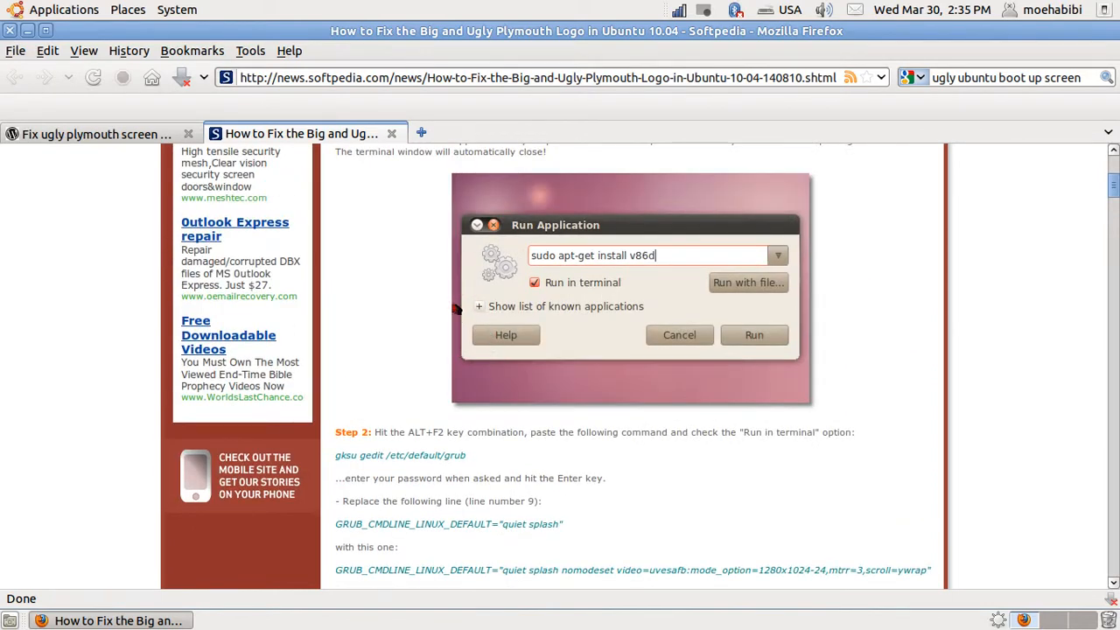
pyautogui.moveTo(361, 182)
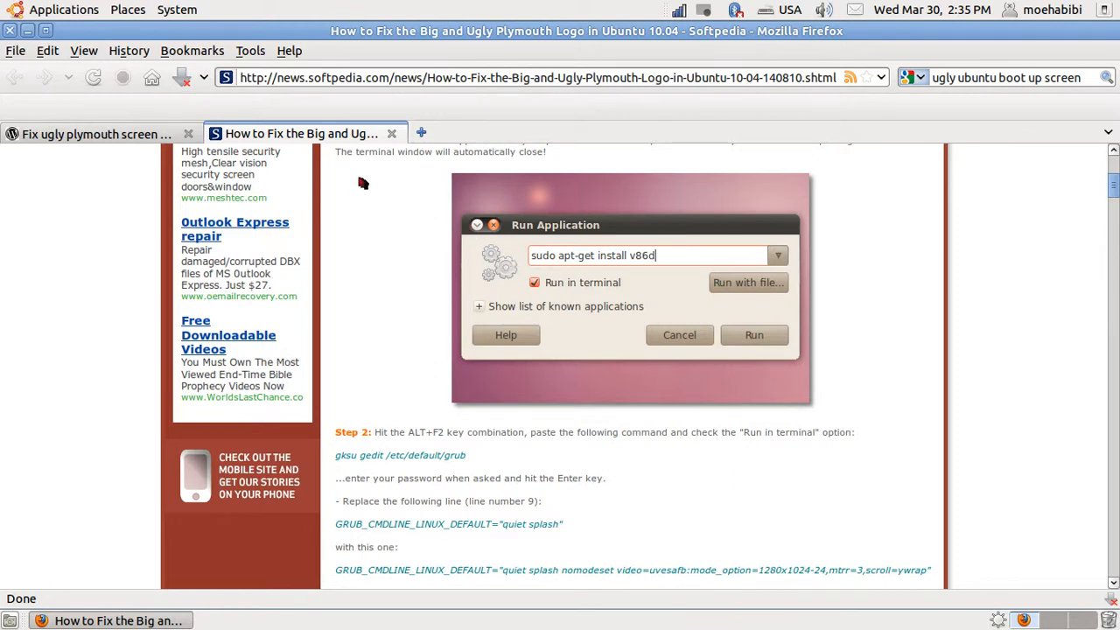
pyautogui.moveTo(379, 233)
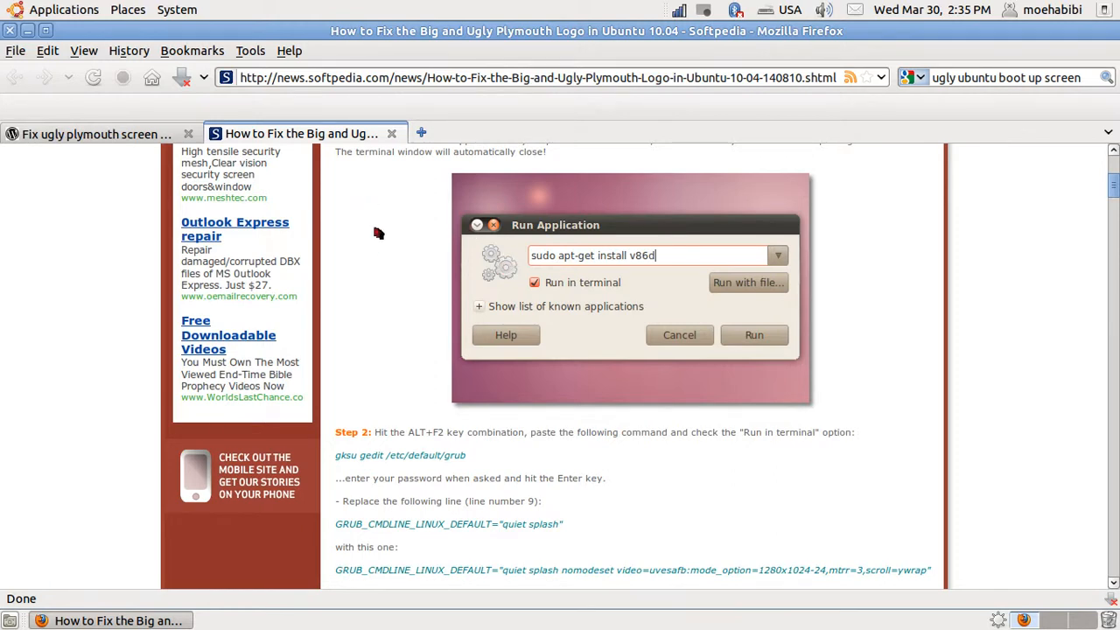
pyautogui.moveTo(392, 133)
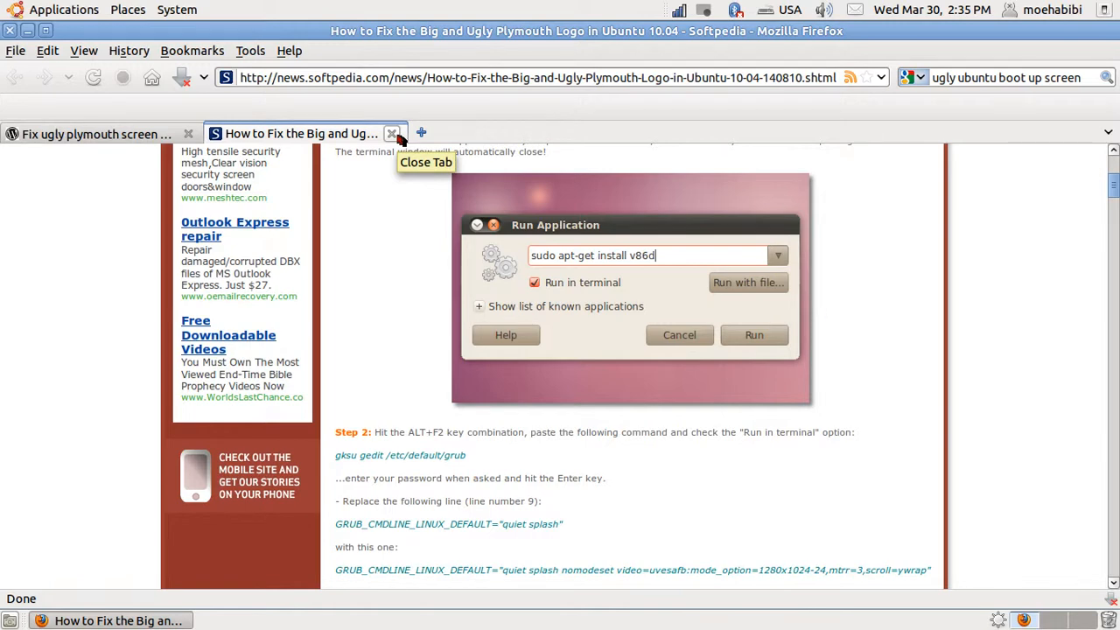
pyautogui.moveTo(652, 353)
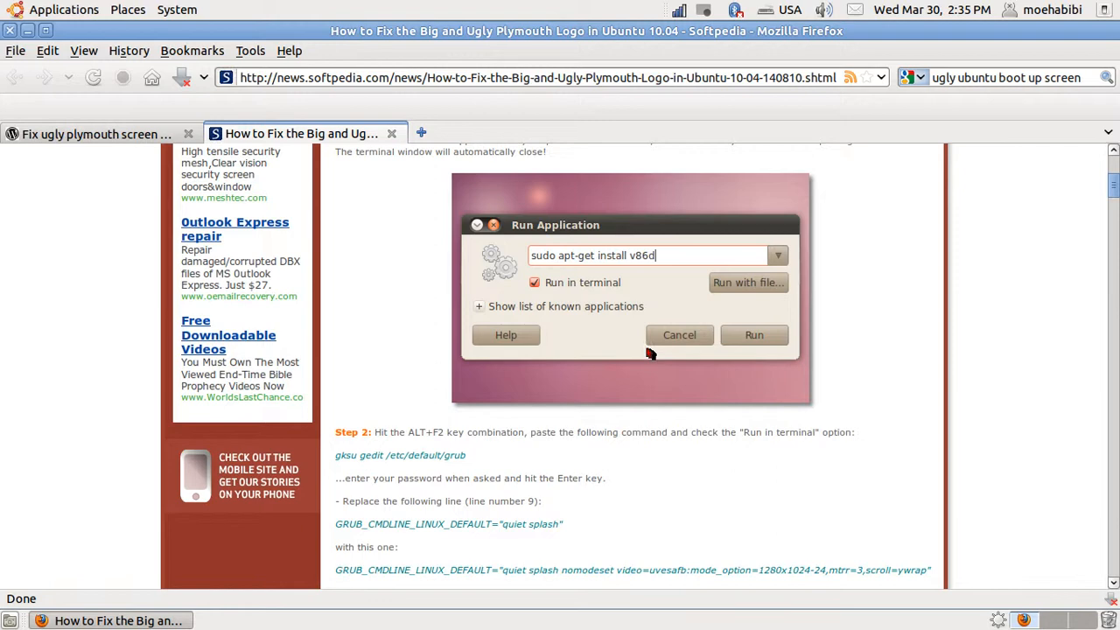
pyautogui.moveTo(395, 308)
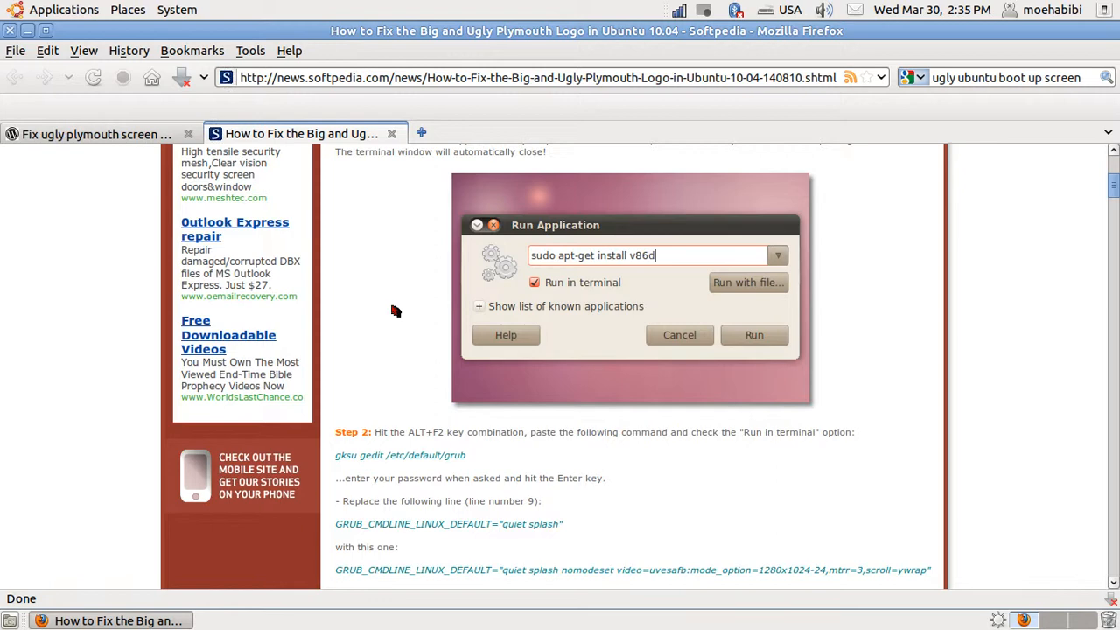
pyautogui.moveTo(392, 180)
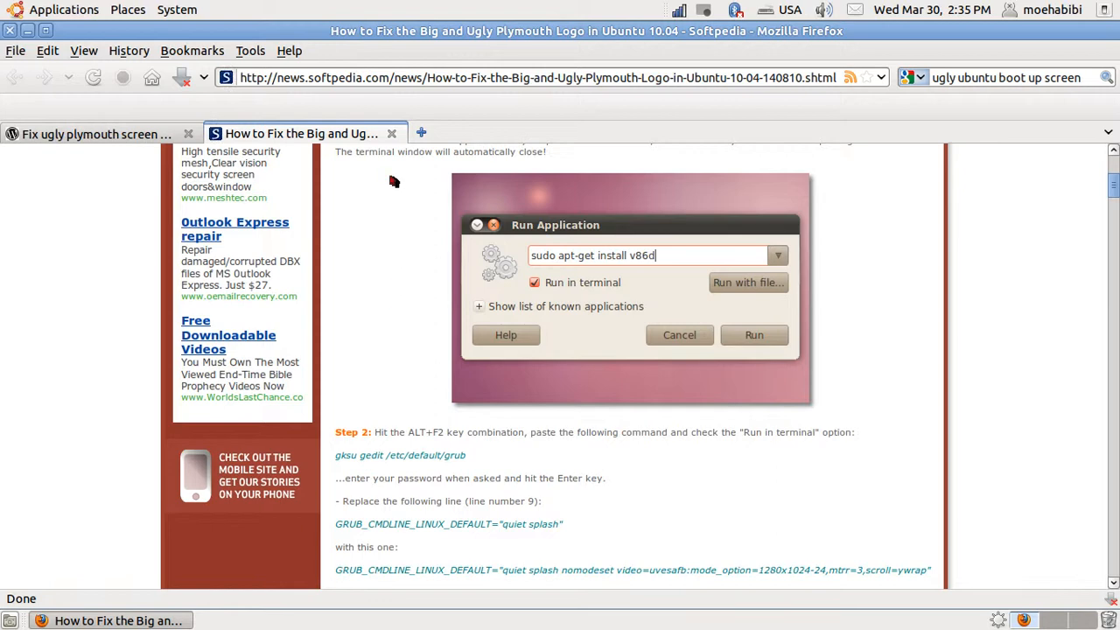
pyautogui.moveTo(394, 133)
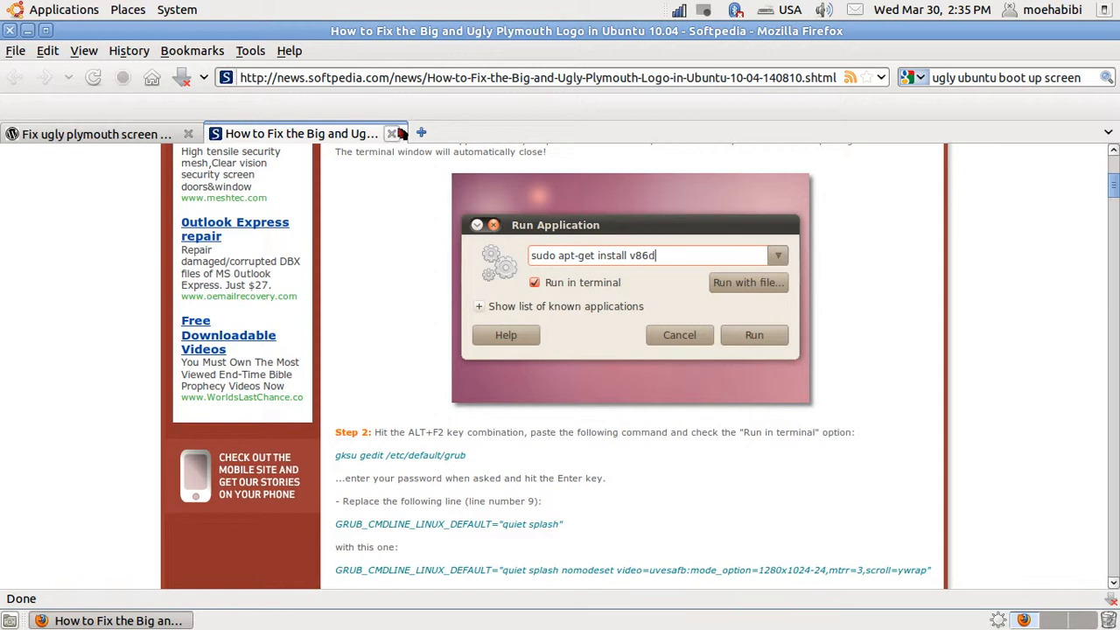
pyautogui.moveTo(392, 133)
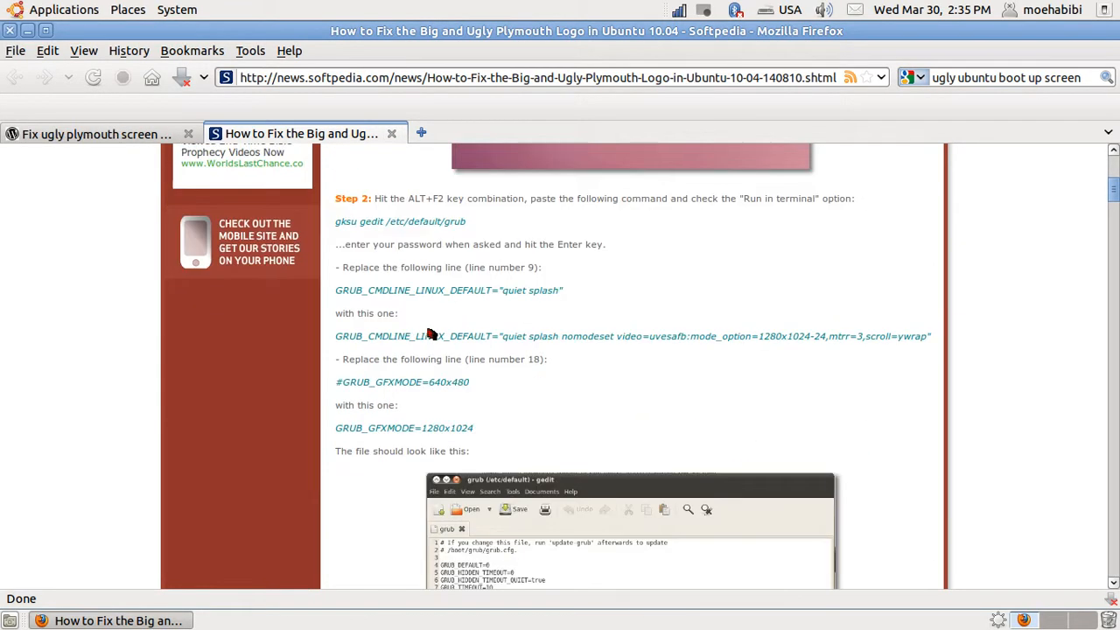
# Scroll through Softpedia's manual step-by-step Plymouth logo fix guide
pyautogui.scroll(-3)
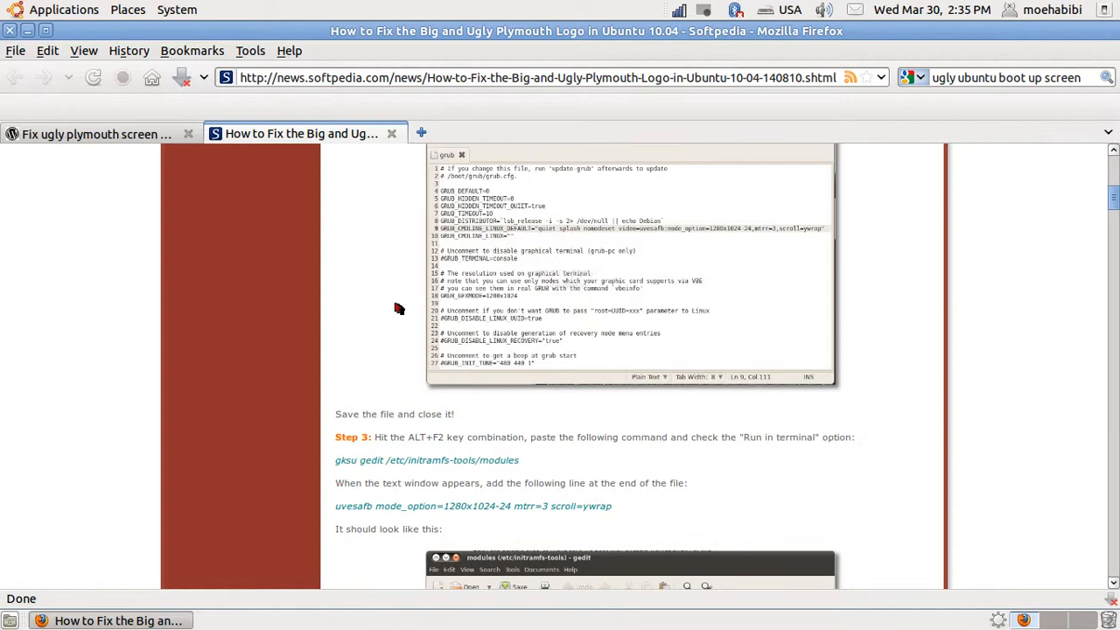
pyautogui.scroll(-3)
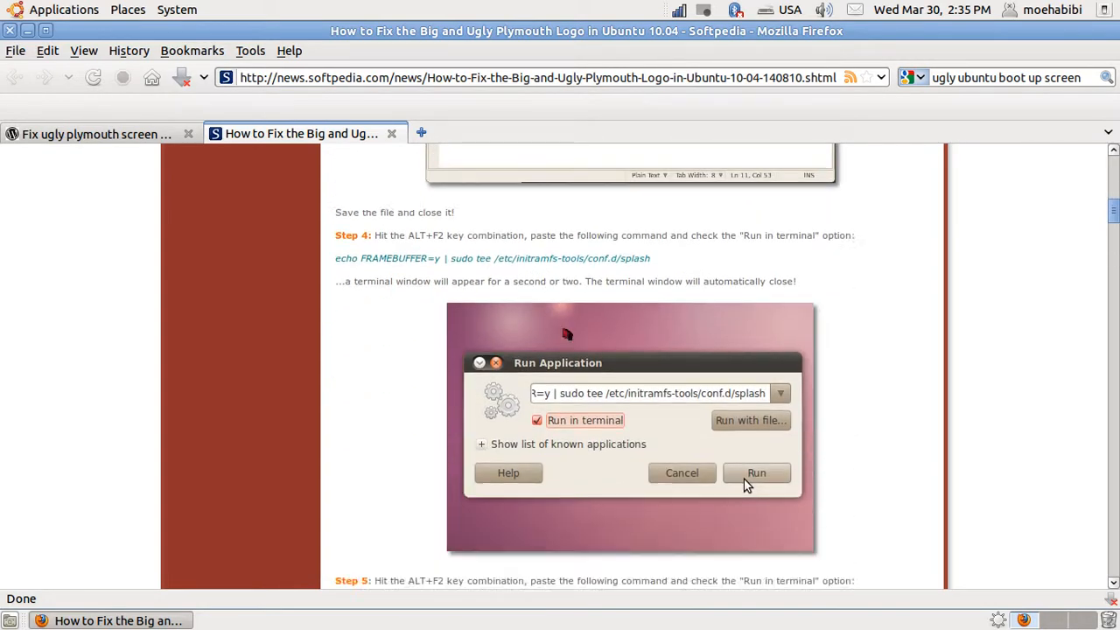
pyautogui.scroll(-3)
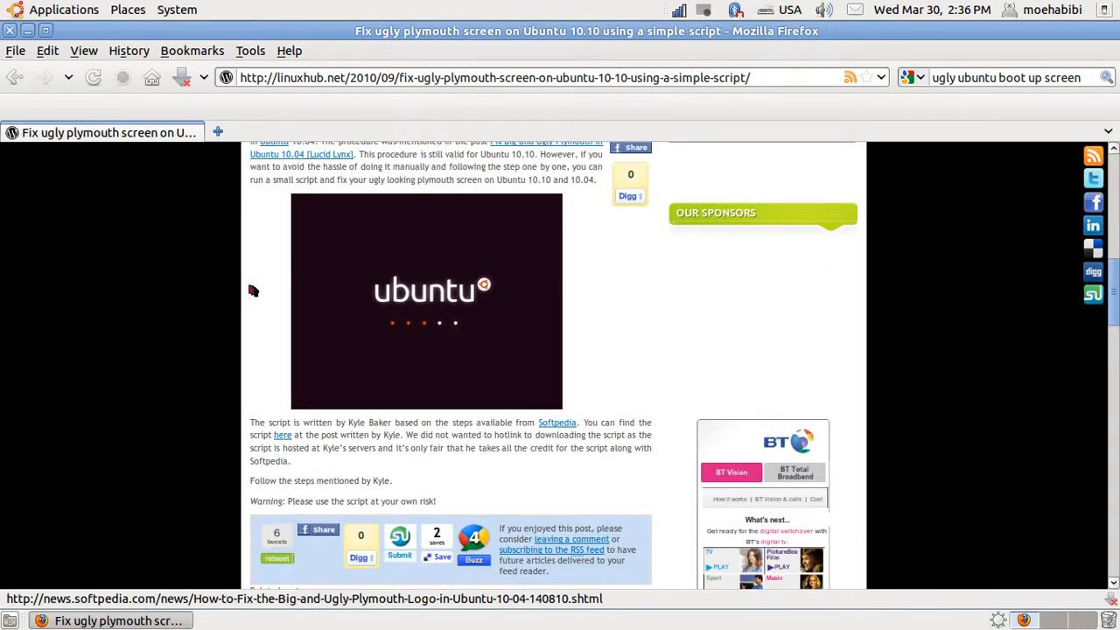
pyautogui.moveTo(207, 319)
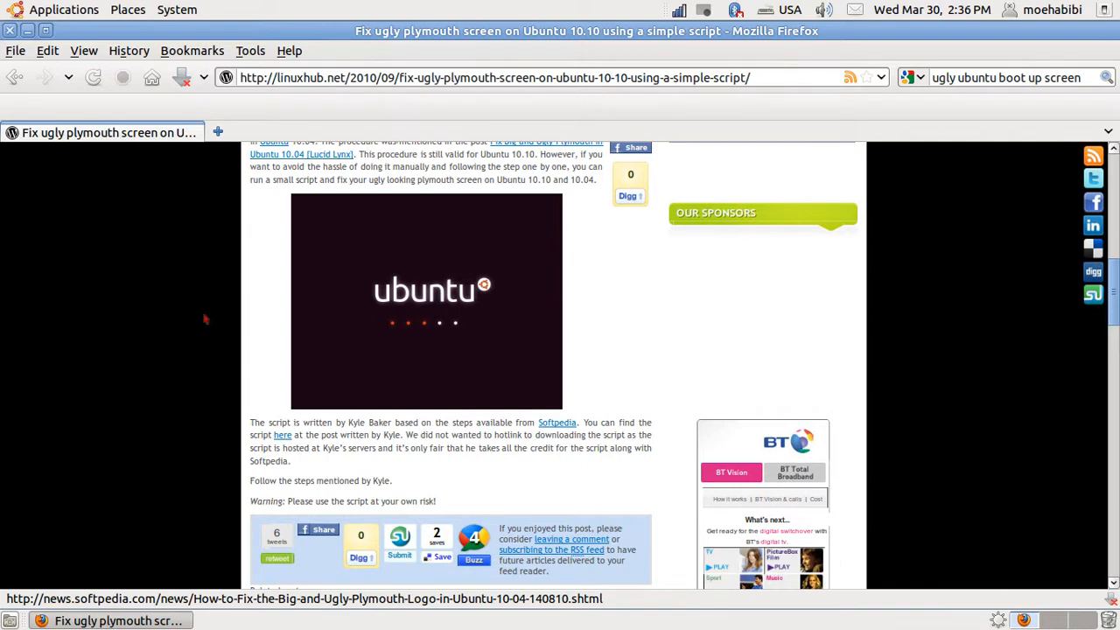
pyautogui.moveTo(317, 322)
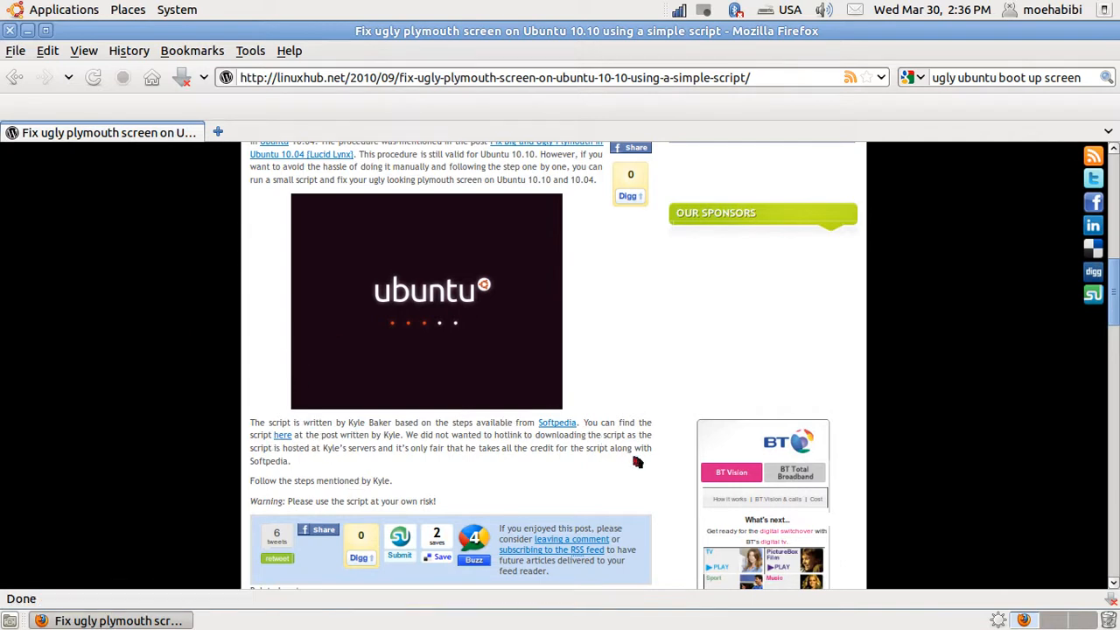
# Open Kyle Baker's 'How-To: Fix Your Ubuntu Boot Screen' post in a new tab
pyautogui.click(281, 434)
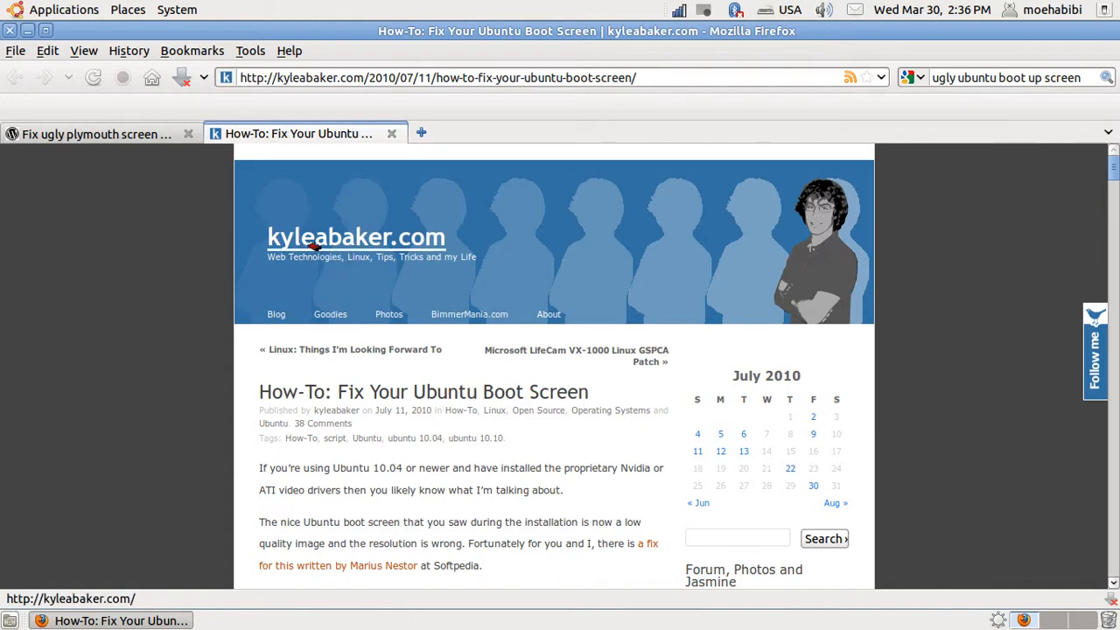
# Reach the Steps list and download the plymouth-resolution-fix.sh.zip archive
pyautogui.scroll(-3)
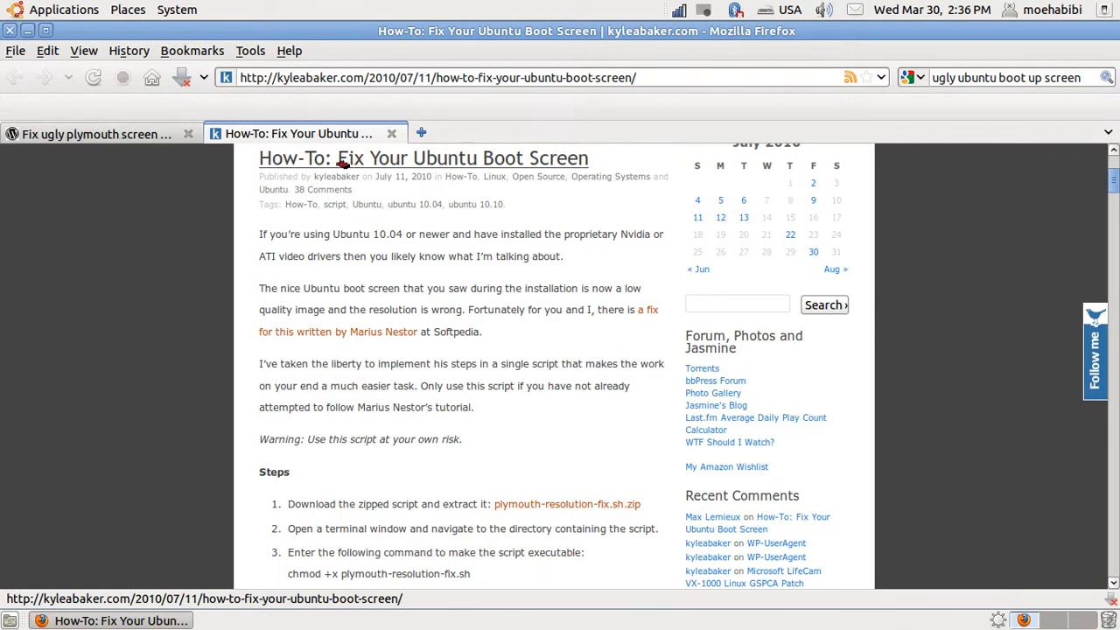
pyautogui.moveTo(571, 164)
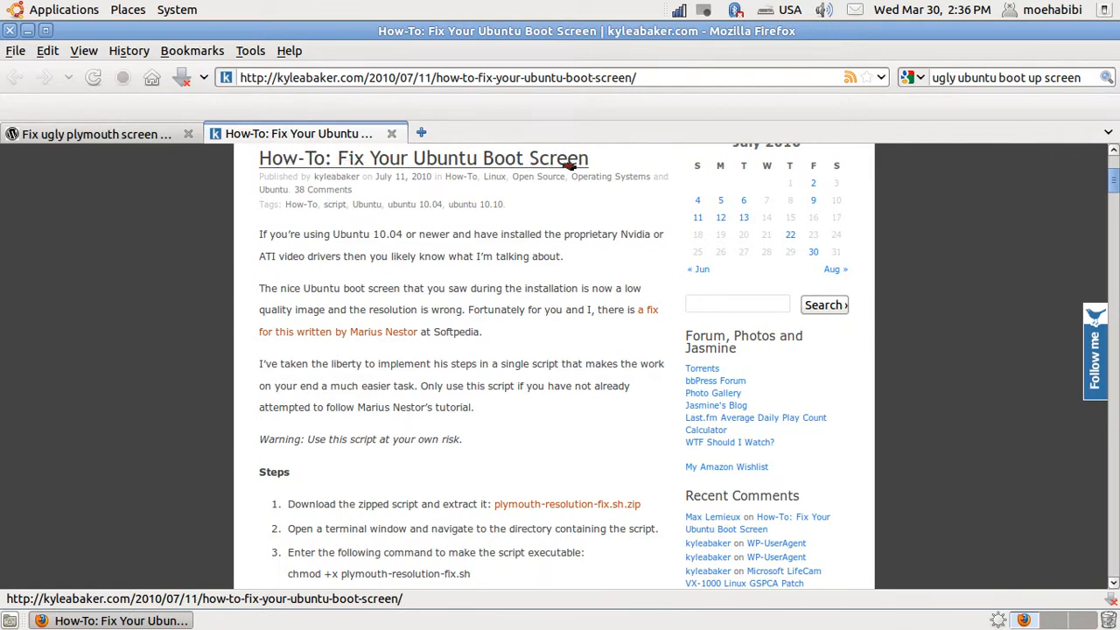
pyautogui.scroll(-3)
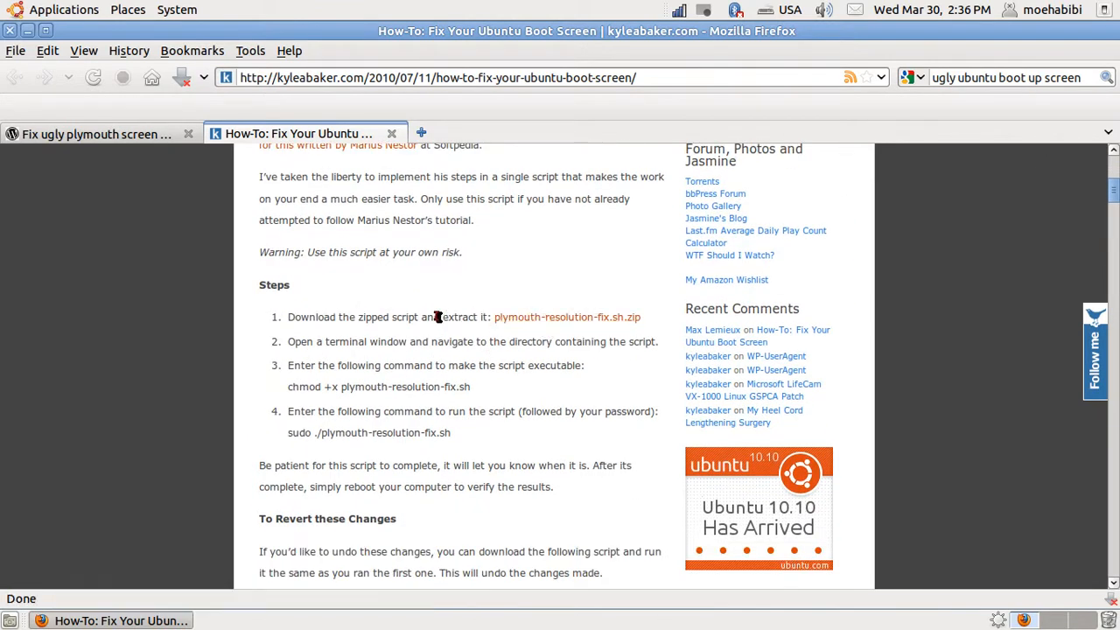
pyautogui.moveTo(546, 324)
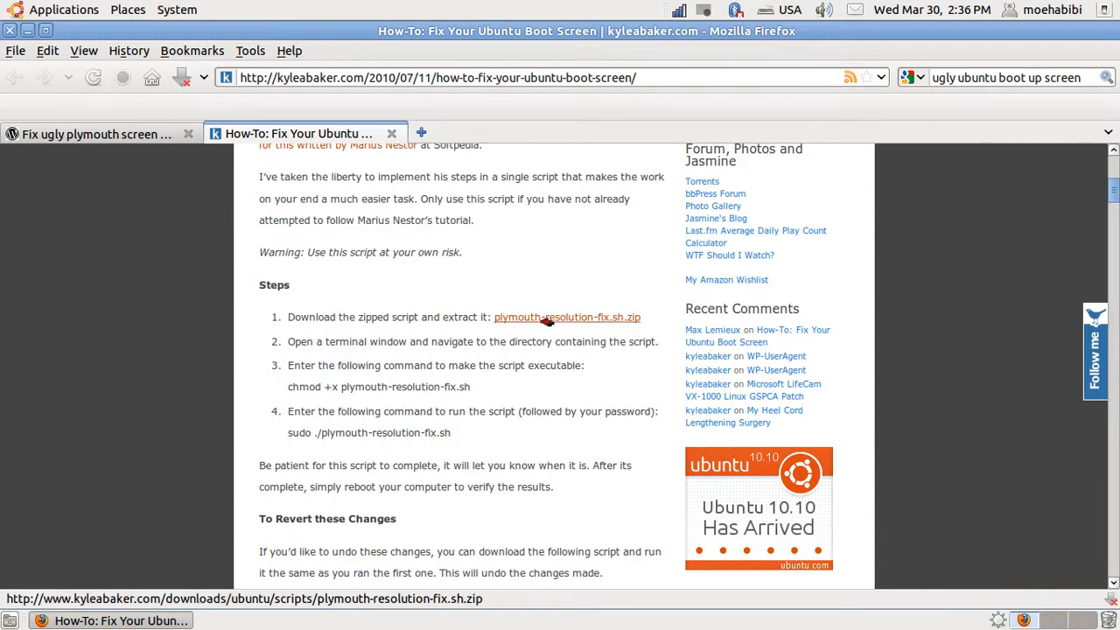
pyautogui.click(567, 319)
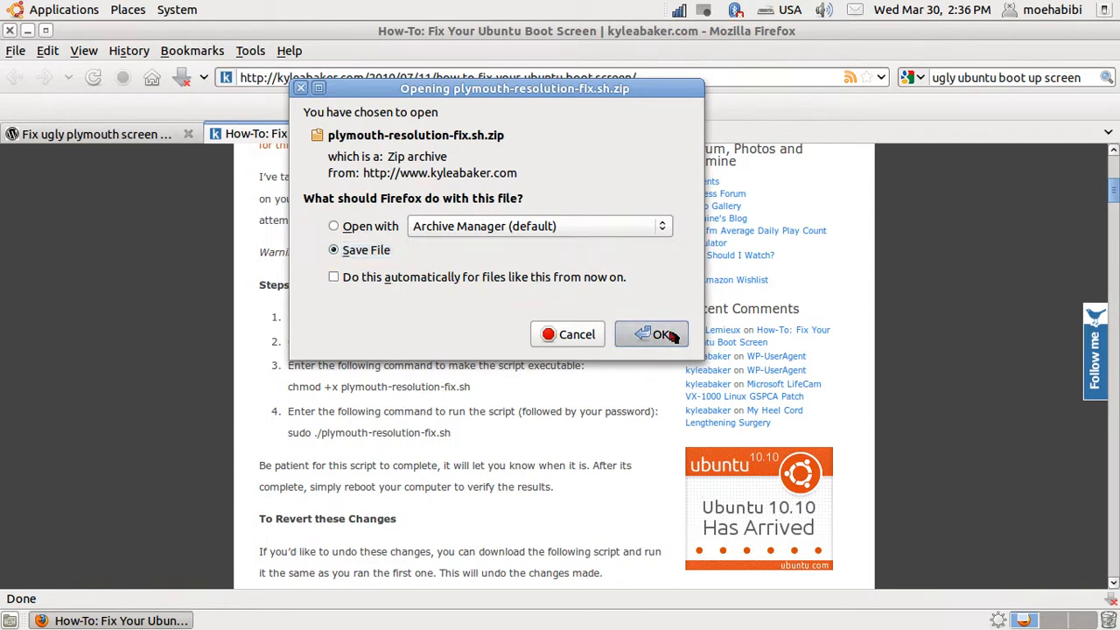
# Save the zip to disk and show it in its Downloads folder
pyautogui.click(659, 334)
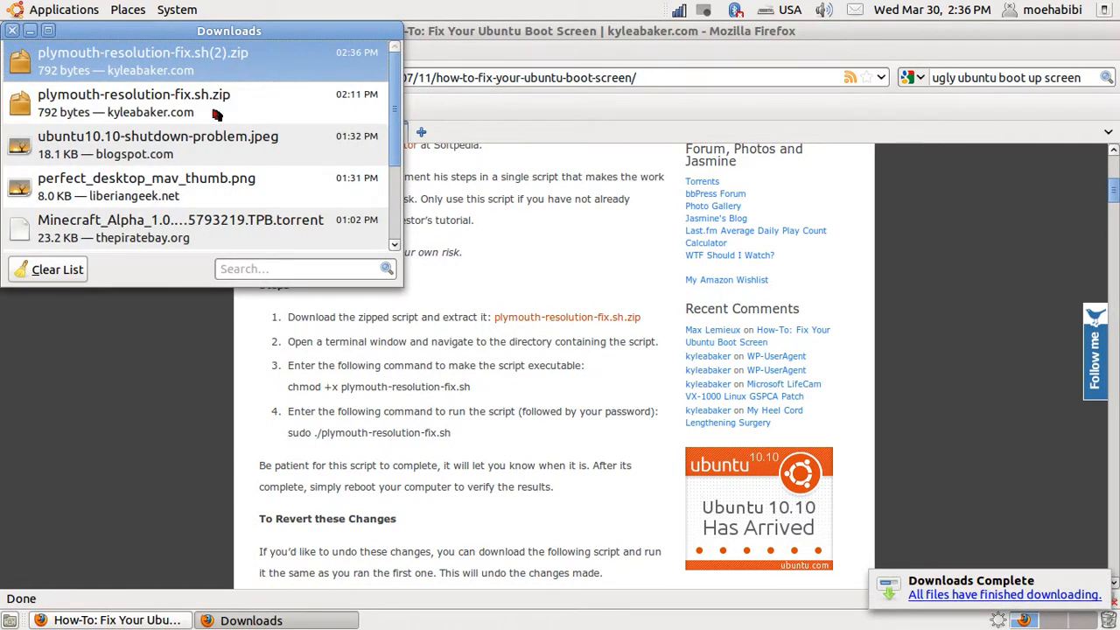
pyautogui.rightClick(175, 61)
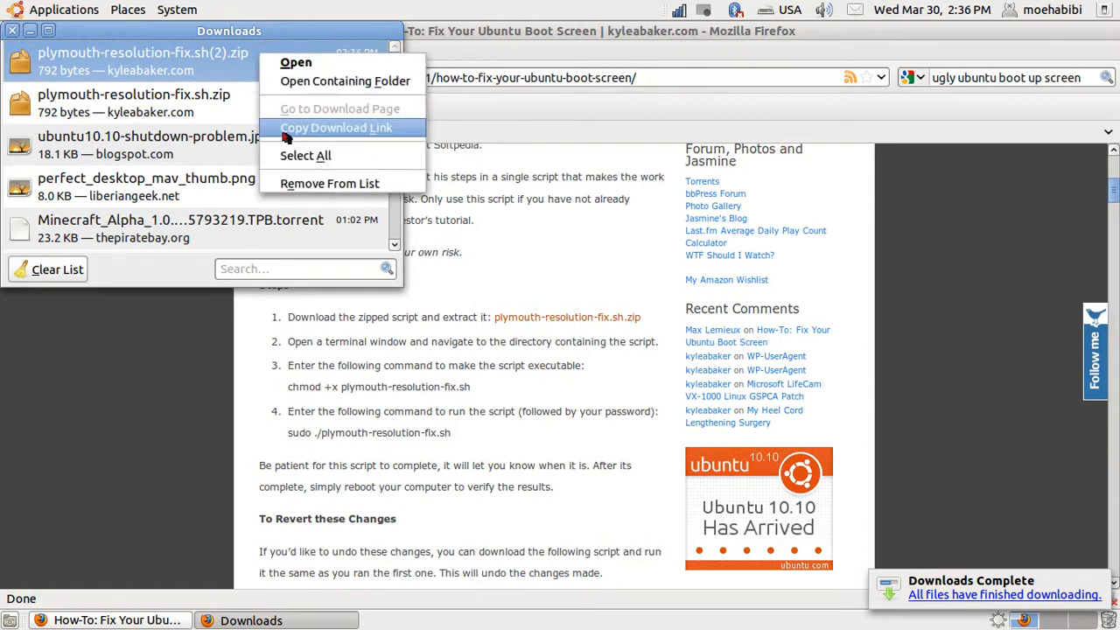
pyautogui.click(343, 81)
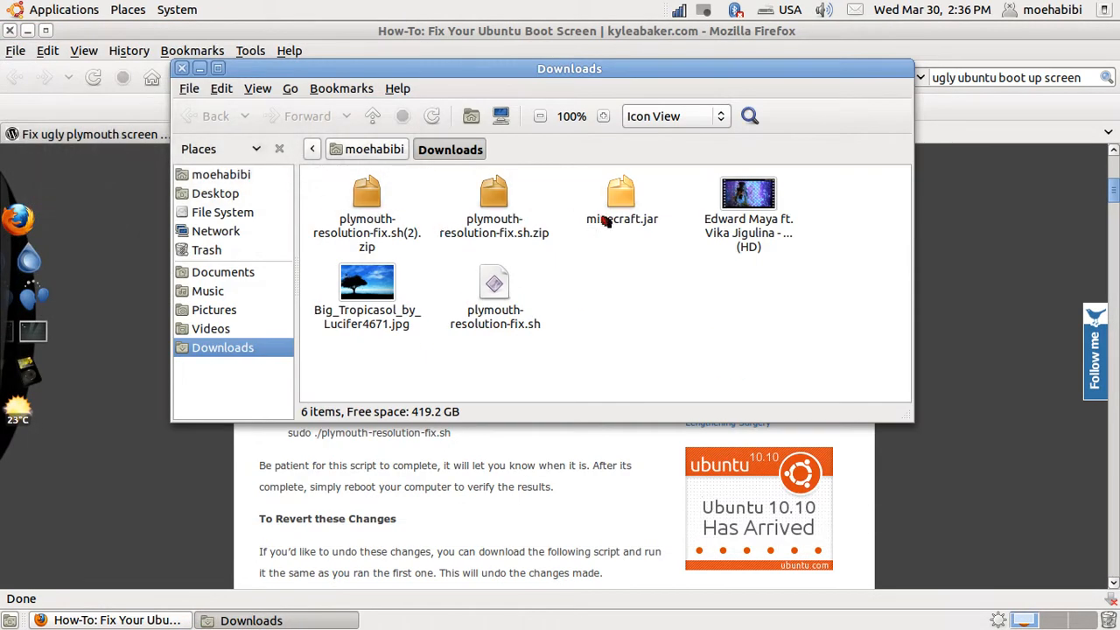
# Check in Archive Manager that the zip holds plymouth-resolution-fix.sh, then return to the tutorial
pyautogui.click(494, 196)
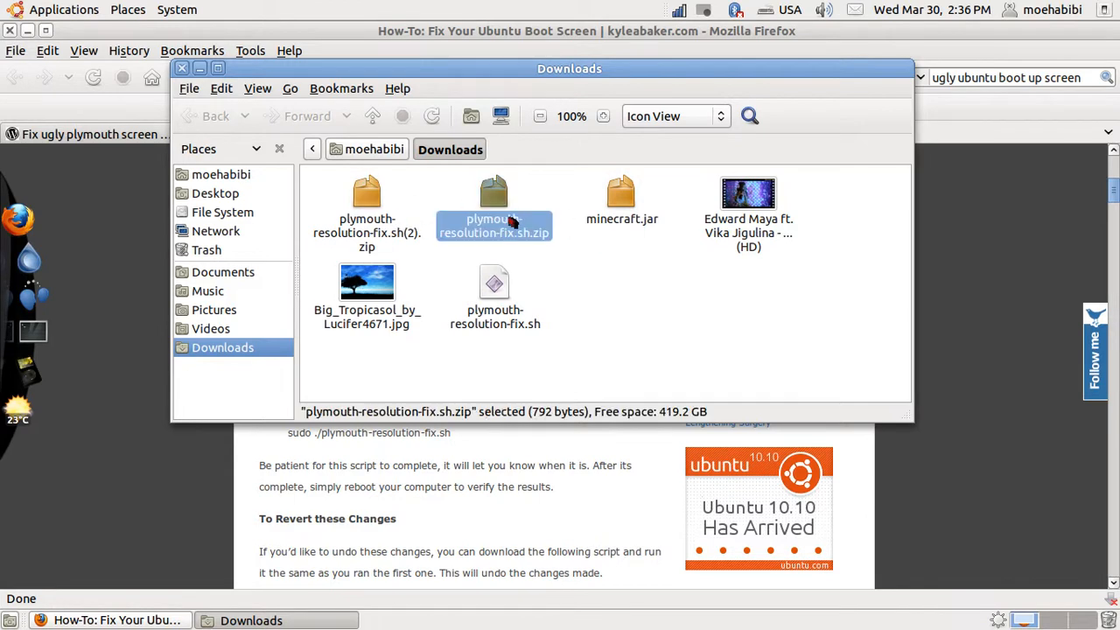
pyautogui.click(368, 201)
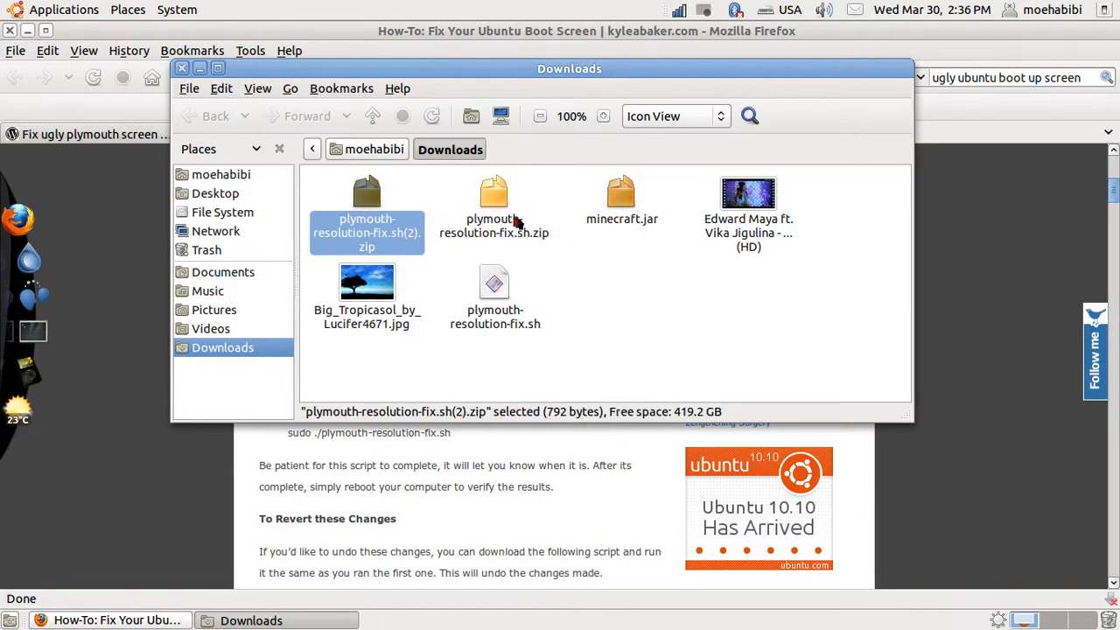
pyautogui.rightClick(494, 201)
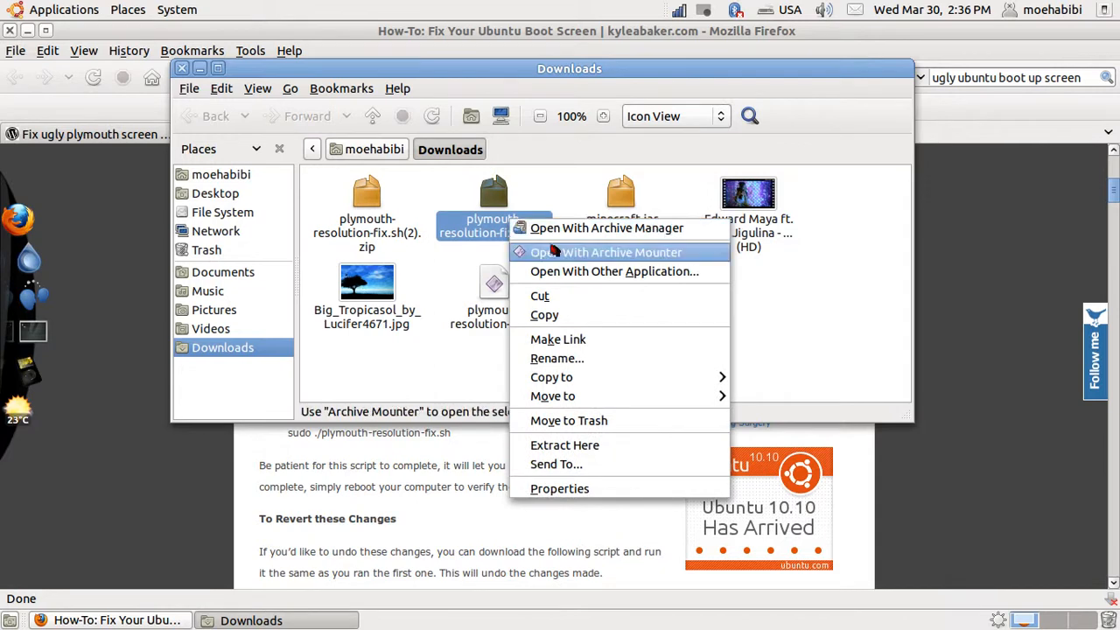
pyautogui.click(607, 253)
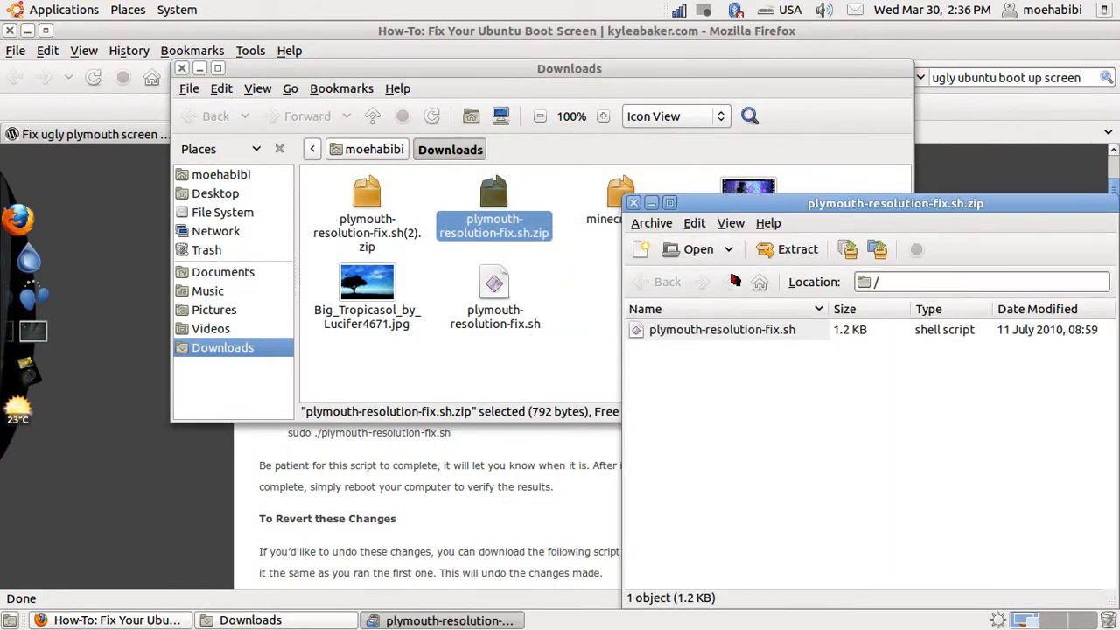
pyautogui.click(634, 203)
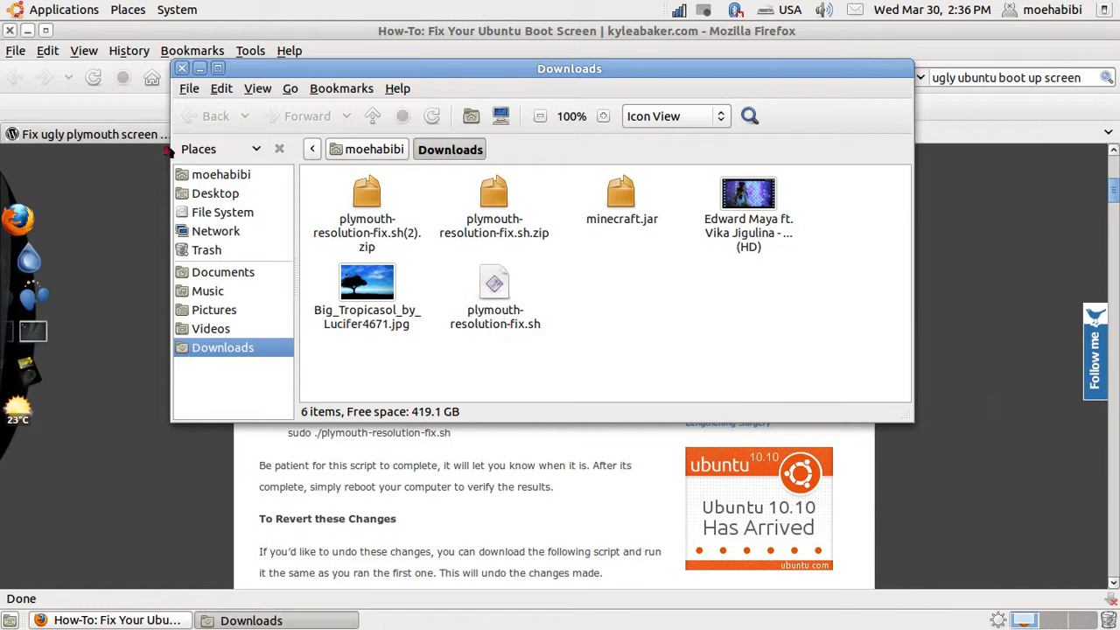
pyautogui.click(182, 68)
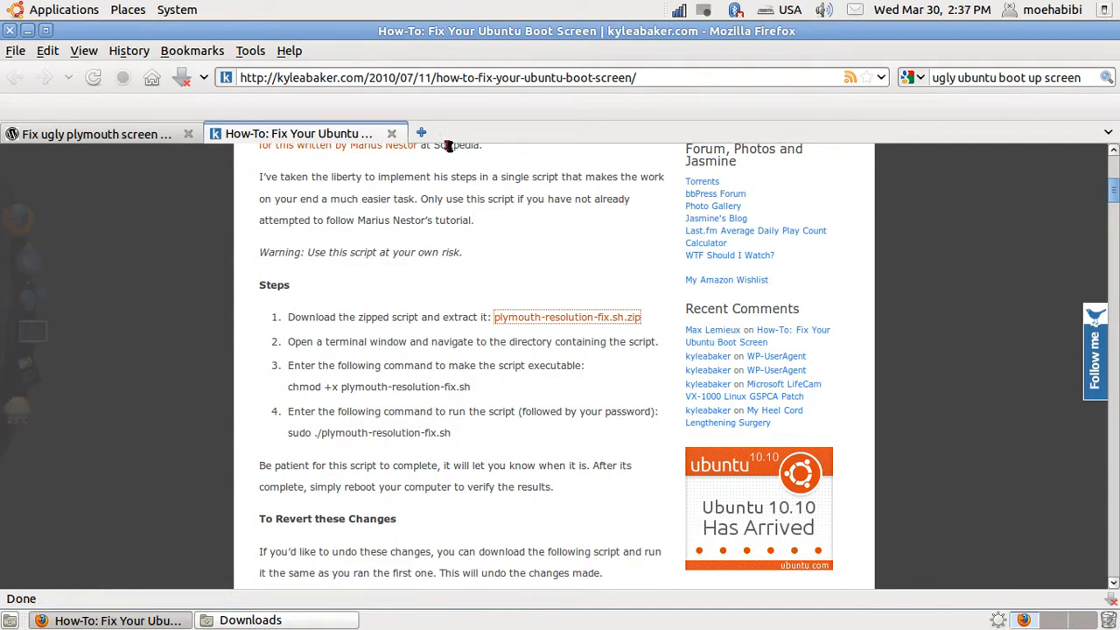
# Close Firefox, leaving only the Downloads folder open
pyautogui.click(97, 133)
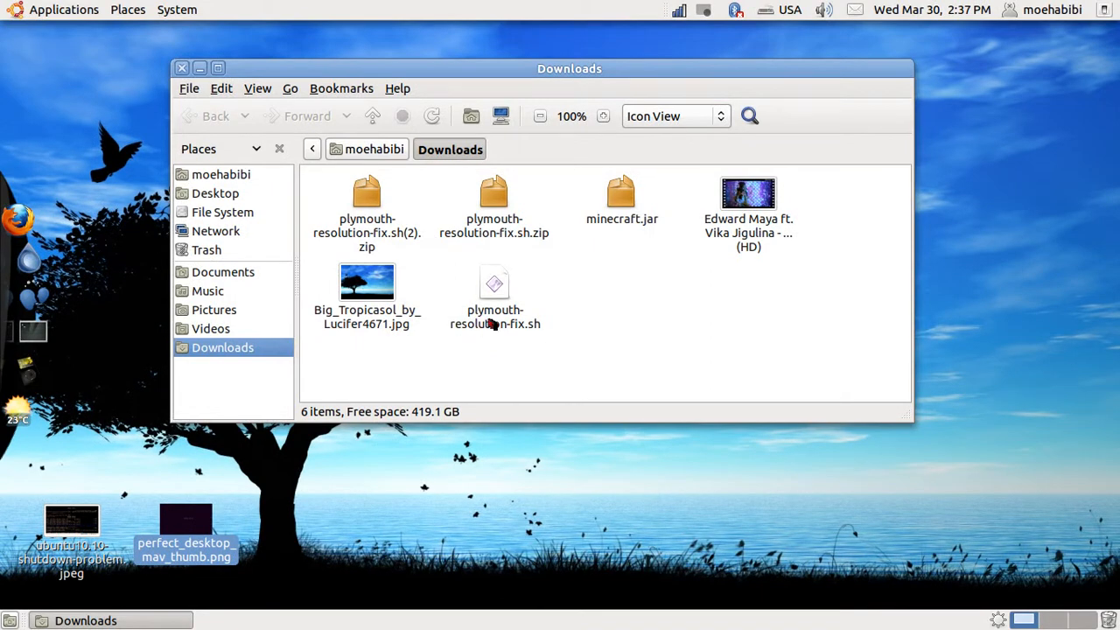
# Launch plymouth-resolution-fix.sh from Downloads and run it in a terminal
pyautogui.doubleClick(494, 282)
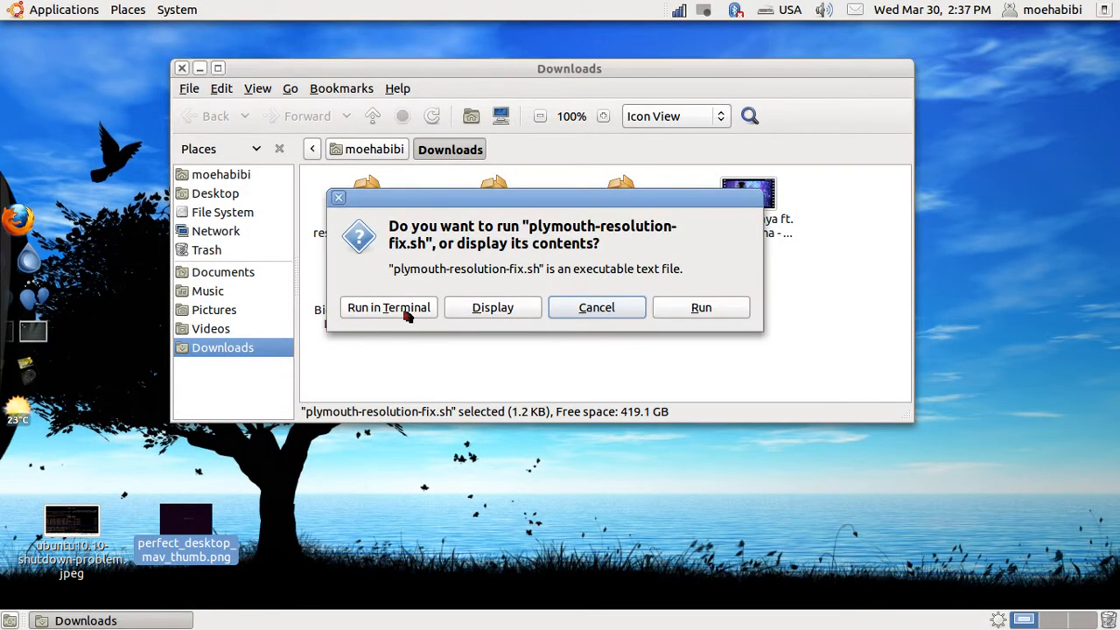
pyautogui.click(595, 308)
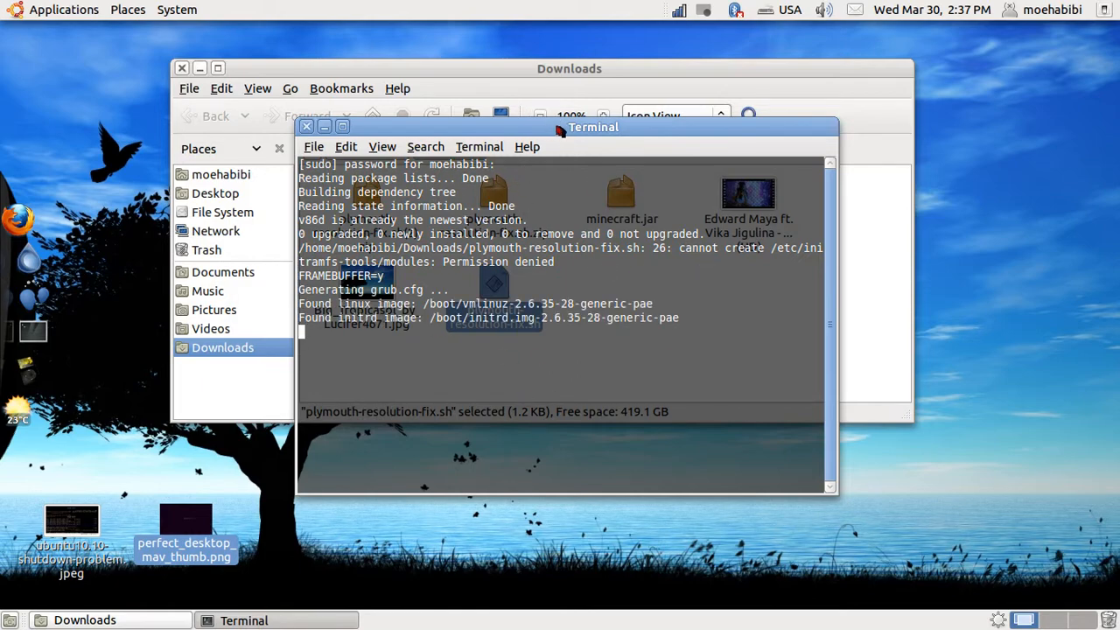
# Reposition the terminal window to watch the script regenerate grub.cfg and finish
pyautogui.moveTo(593, 126); pyautogui.dragTo(689, 107)
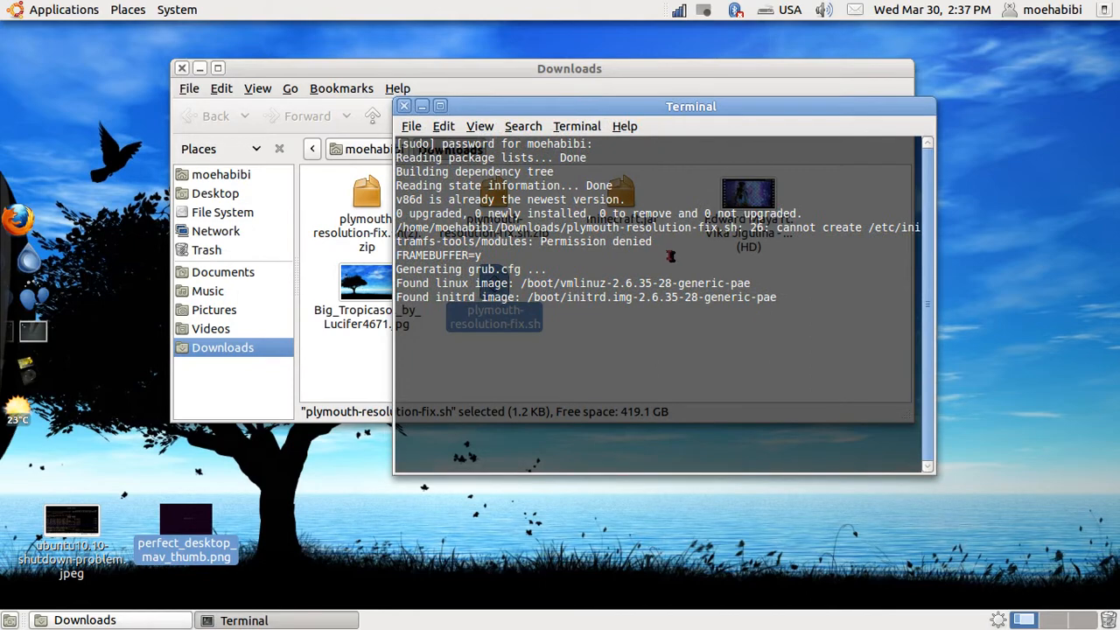
pyautogui.moveTo(690, 107); pyautogui.dragTo(511, 70)
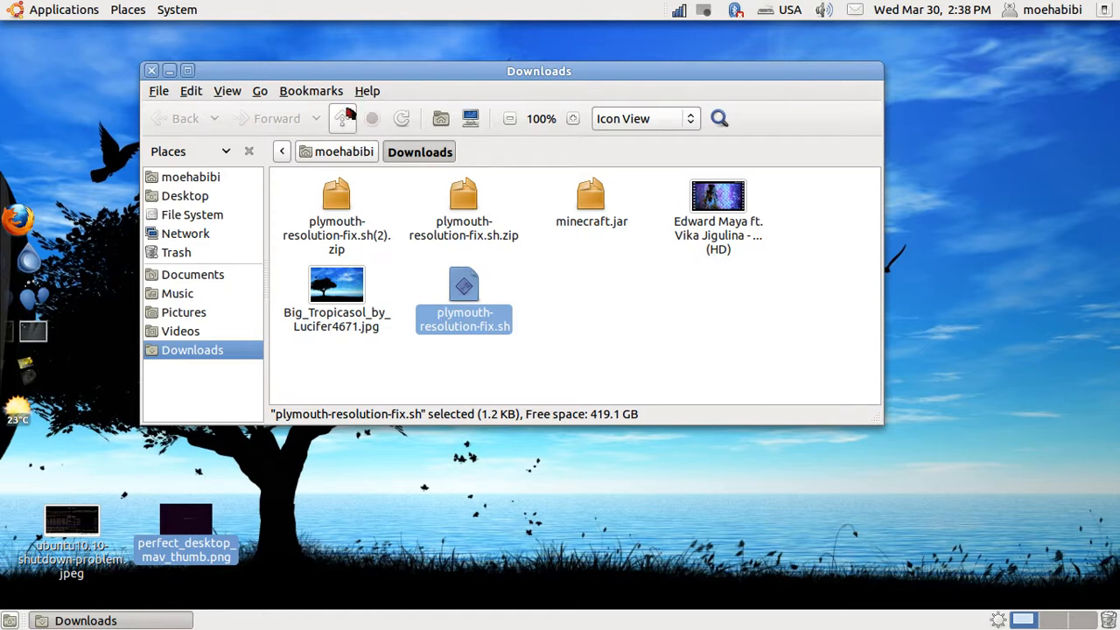
pyautogui.moveTo(354, 105)
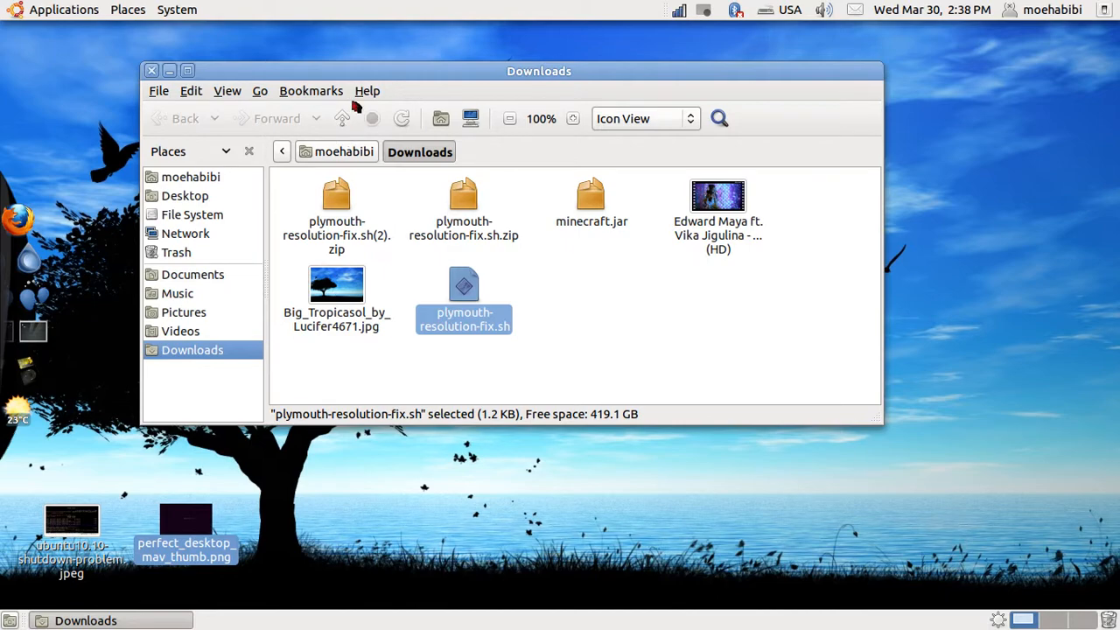
pyautogui.moveTo(361, 79)
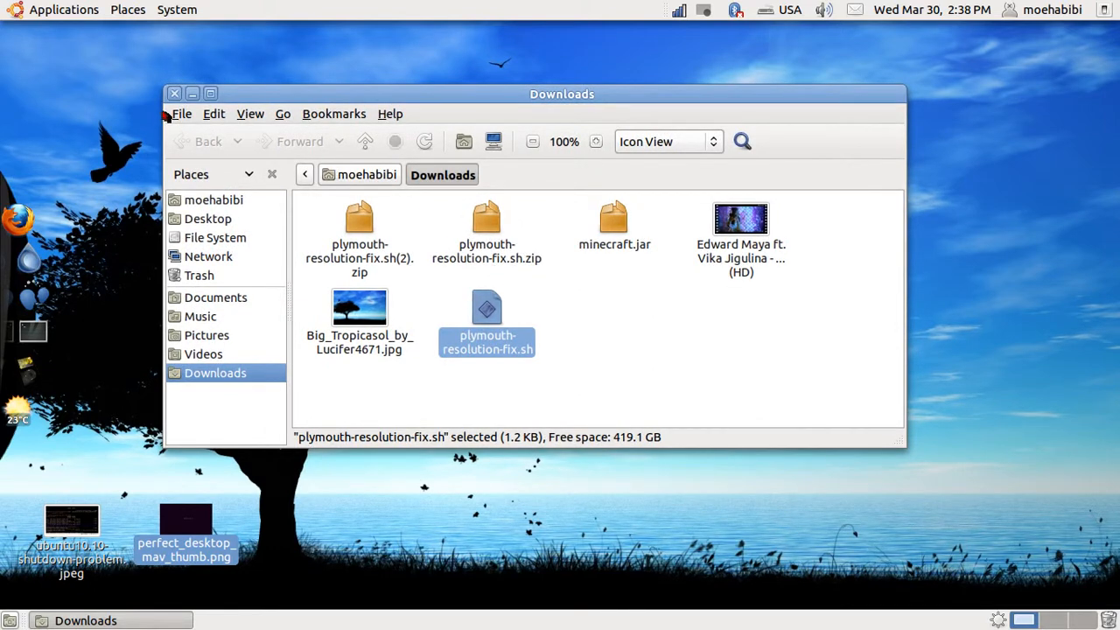
pyautogui.moveTo(254, 165)
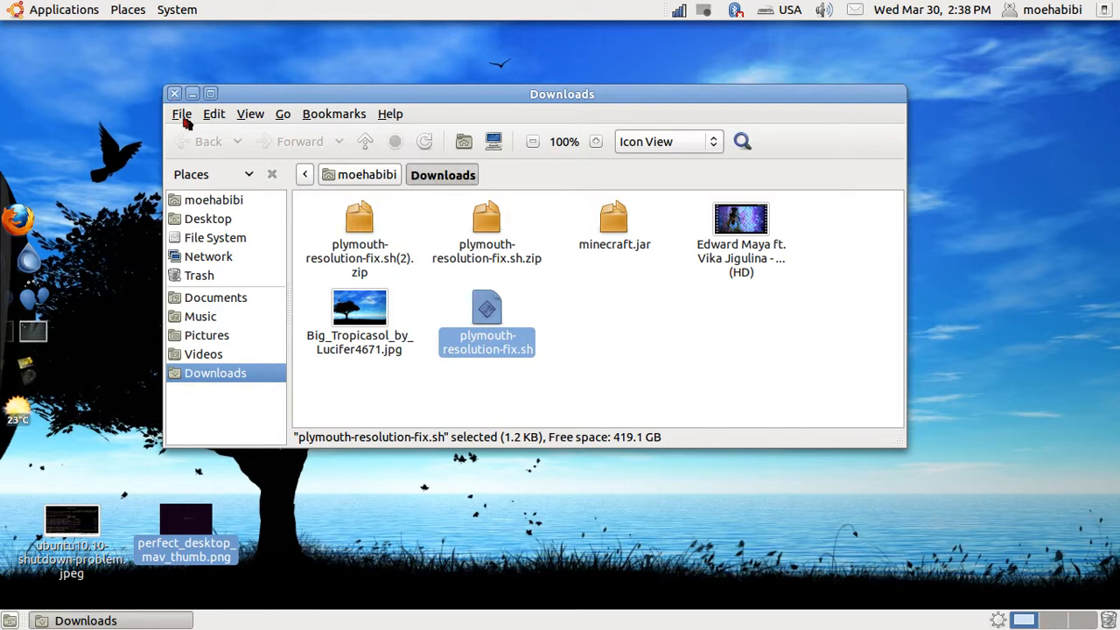
pyautogui.moveTo(829, 363)
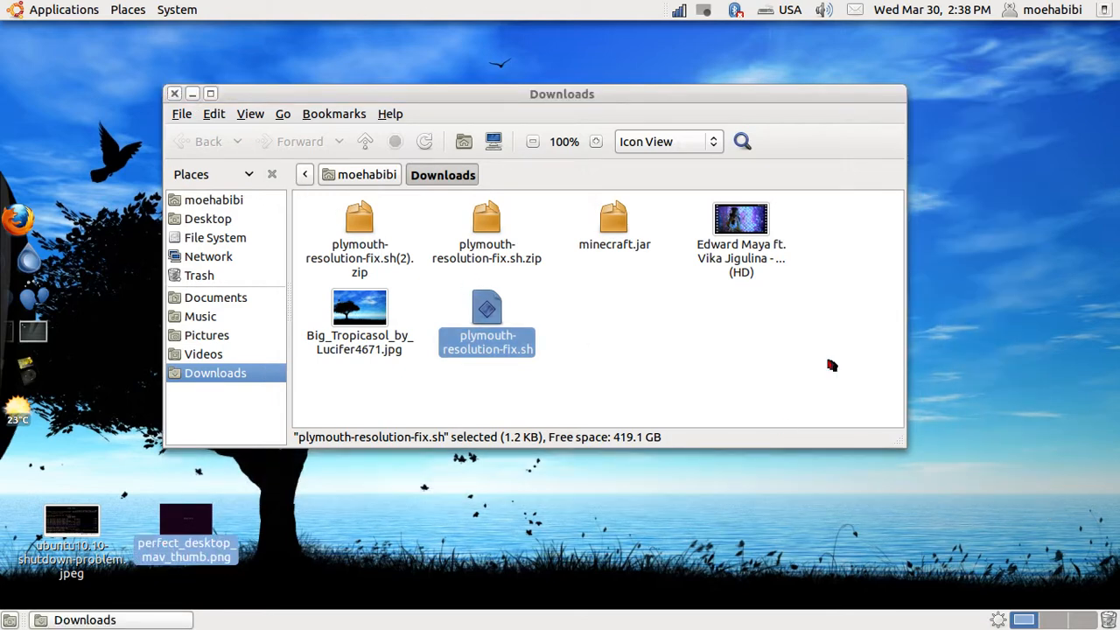
pyautogui.moveTo(652, 333)
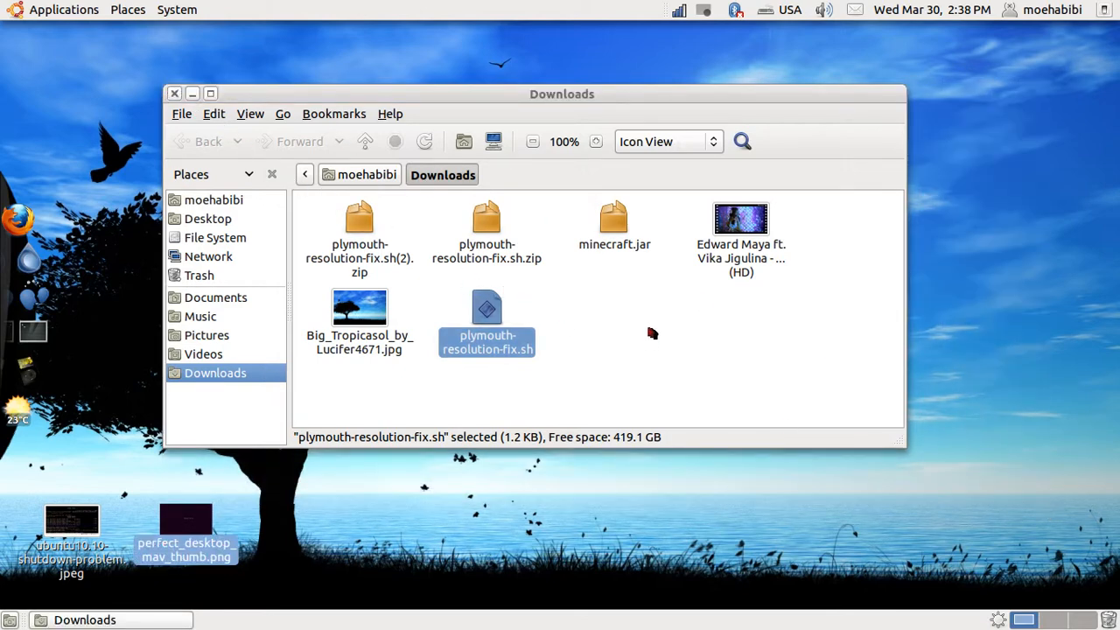
pyautogui.moveTo(504, 345)
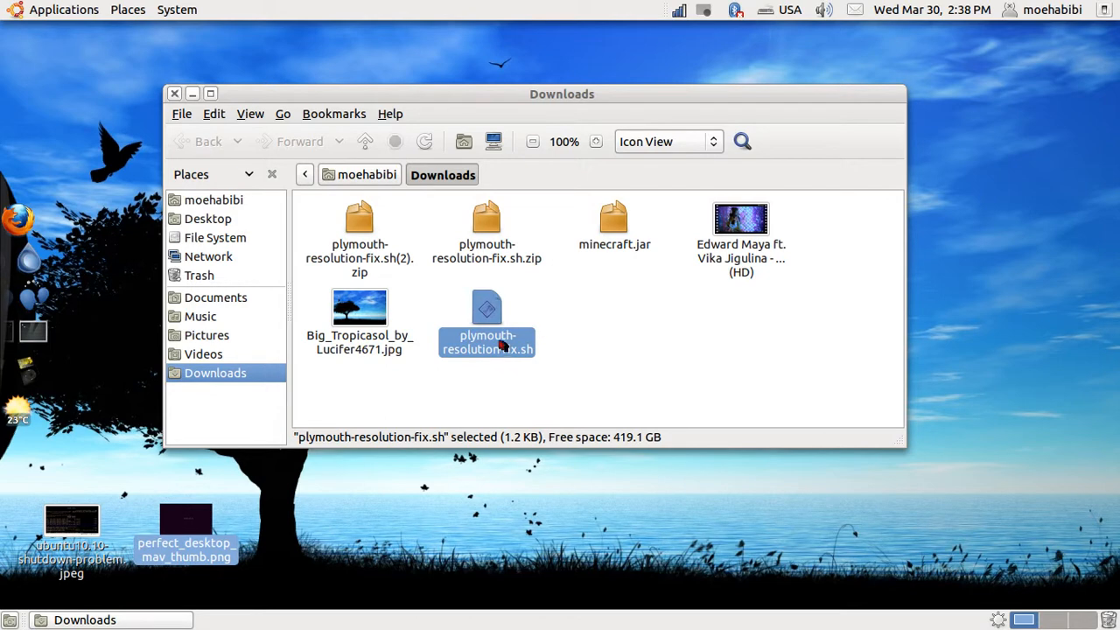
# Select plymouth-resolution-fix.sh in Downloads before closing the Nautilus window
pyautogui.click(175, 93)
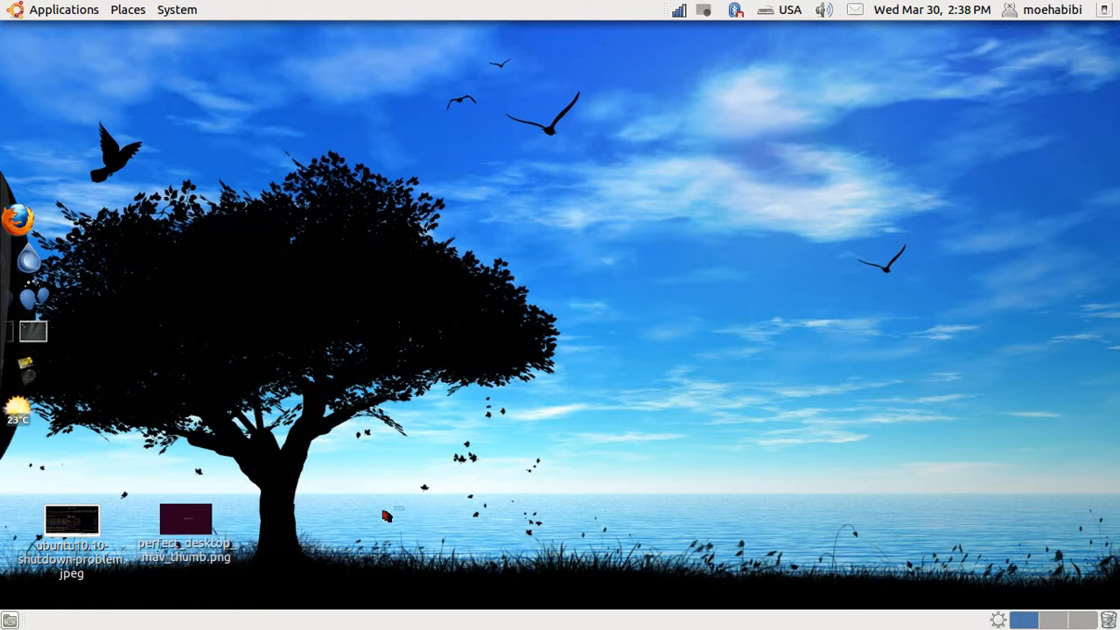
# Move the two desktop image files to the Trash
pyautogui.rightClick(72, 521)
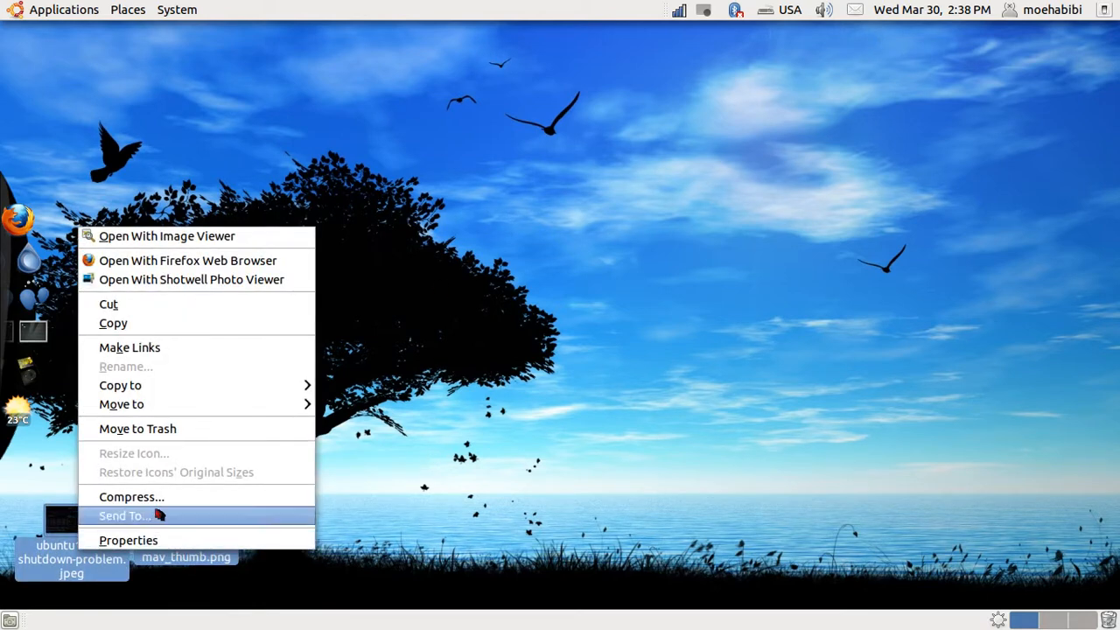
pyautogui.moveTo(156, 492)
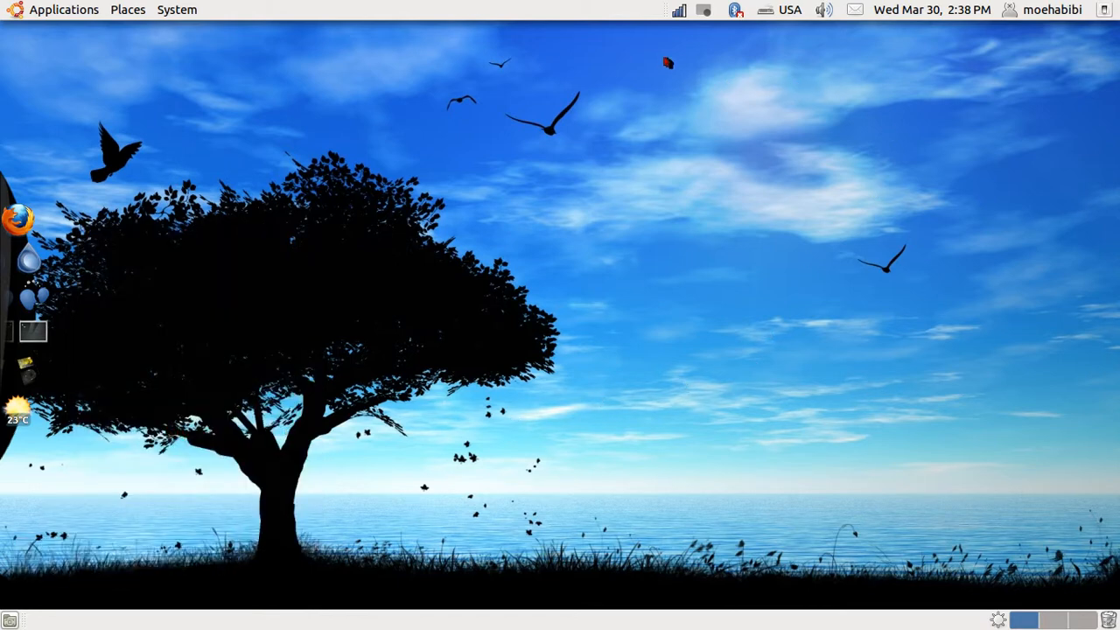
pyautogui.click(711, 10)
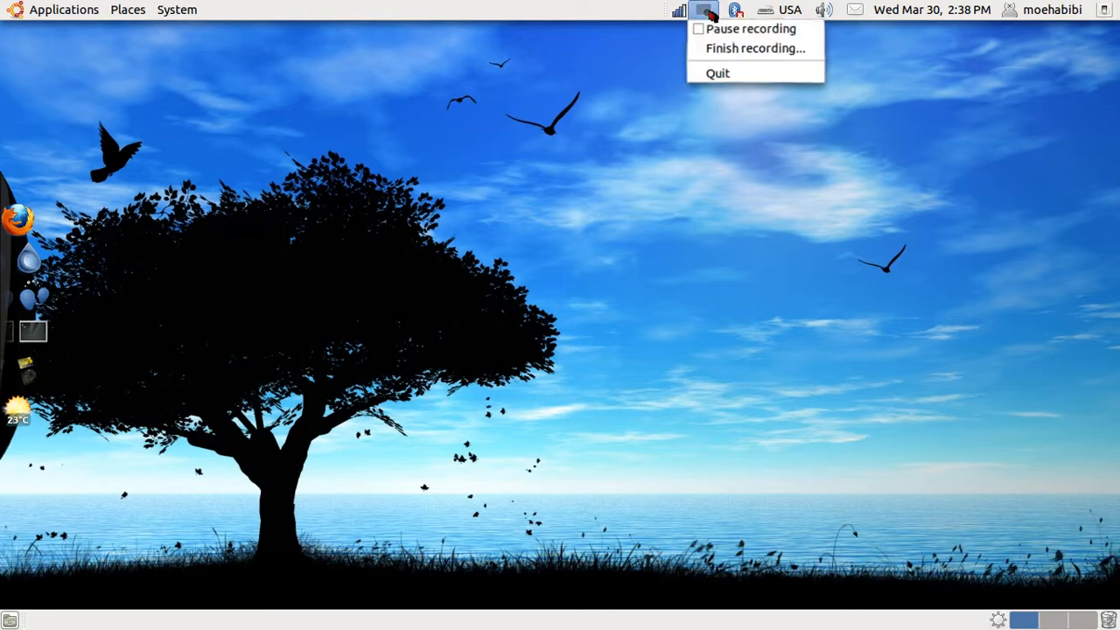